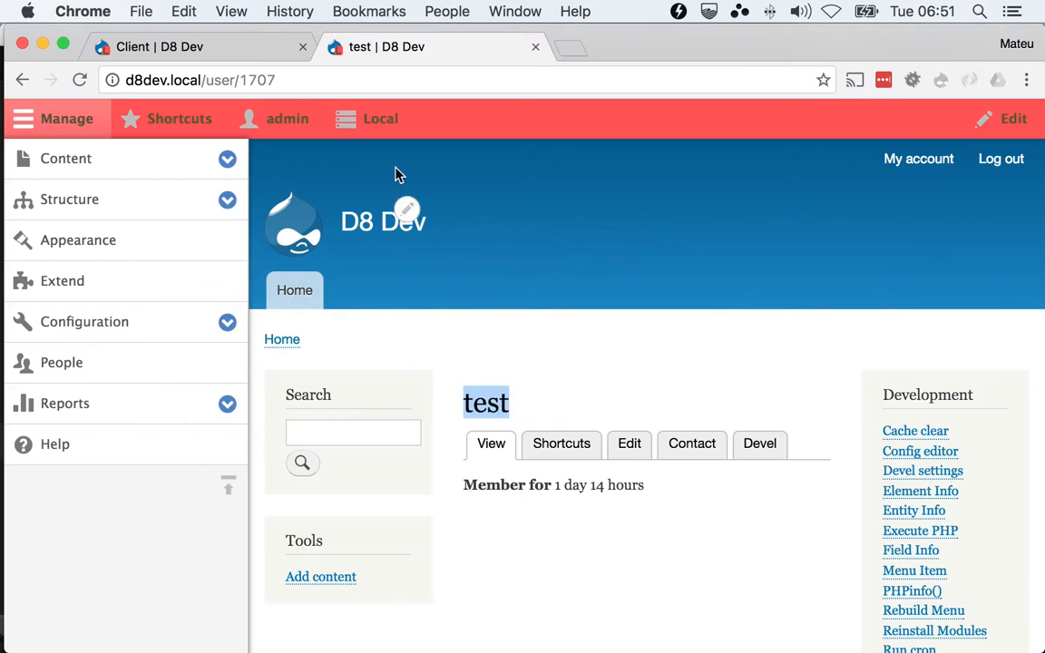
From People > Roles, add and save a role named Drupal Dev iOS.
click(61, 361)
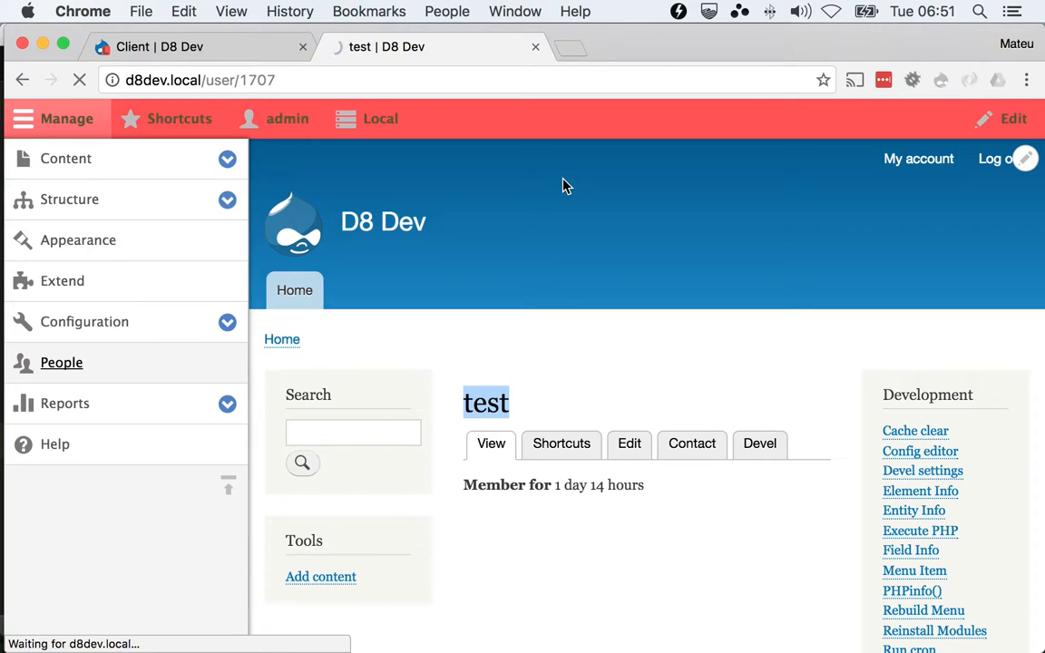
click(61, 362)
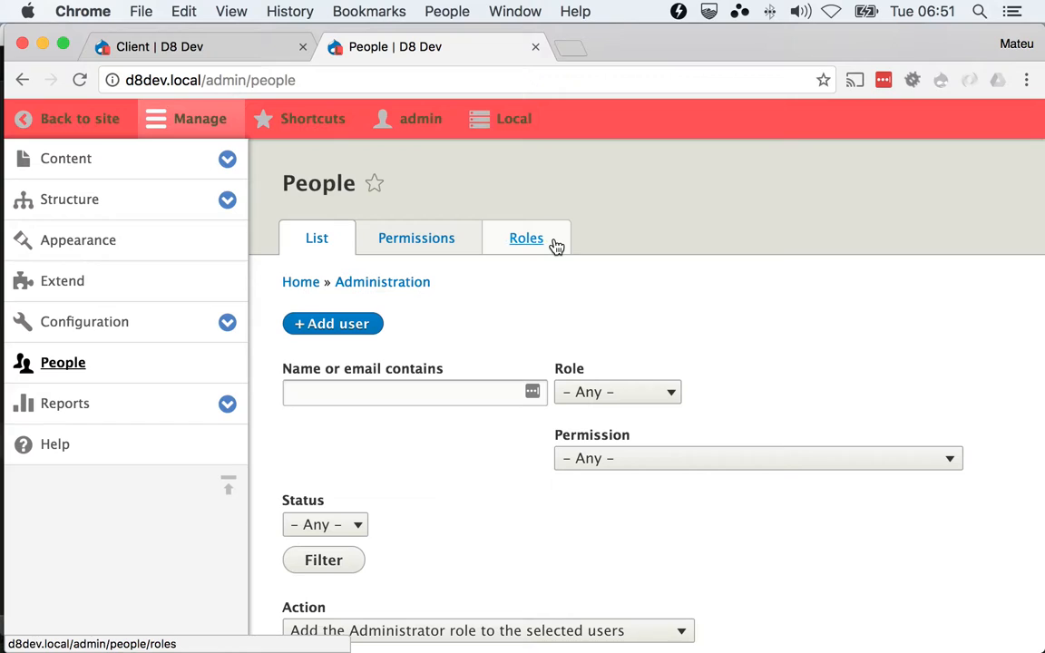
click(526, 238)
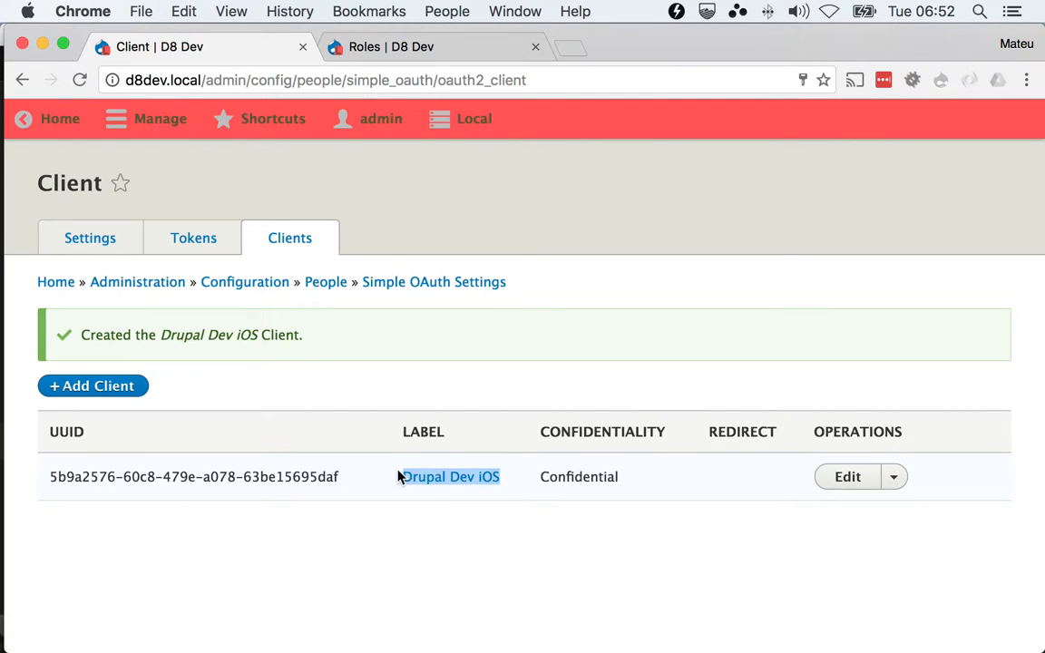
click(426, 46)
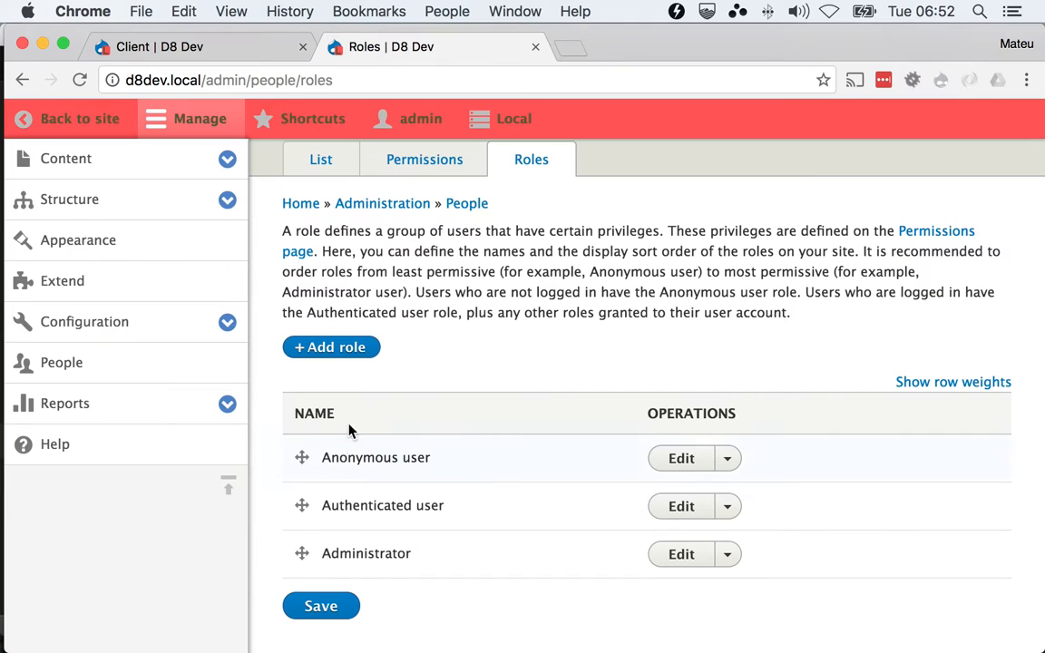
click(330, 346)
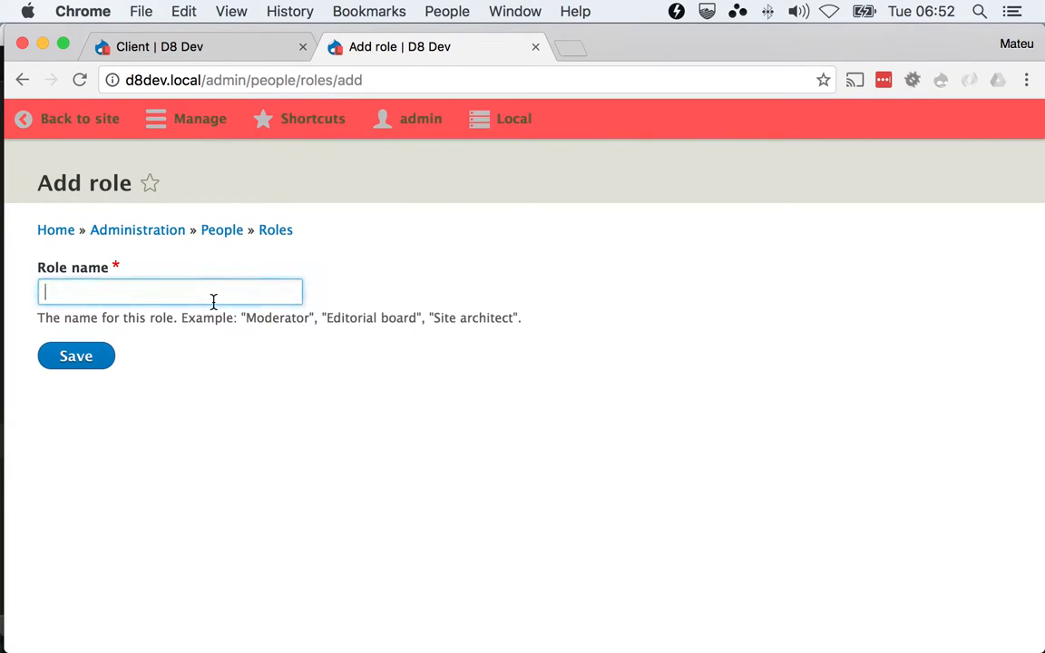
click(76, 356)
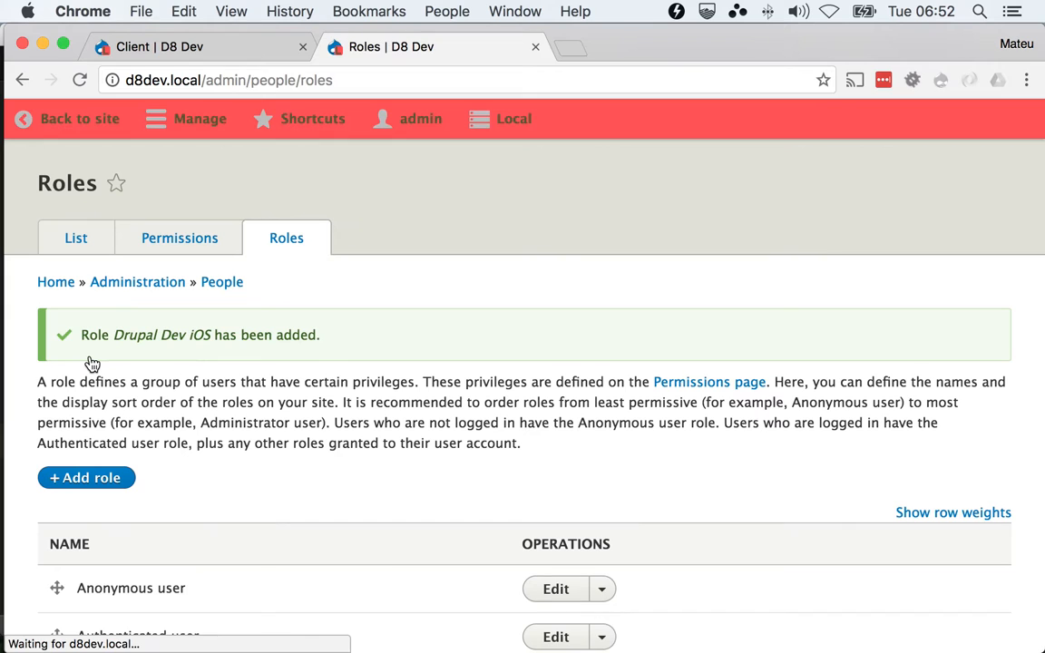
scroll(down, 3)
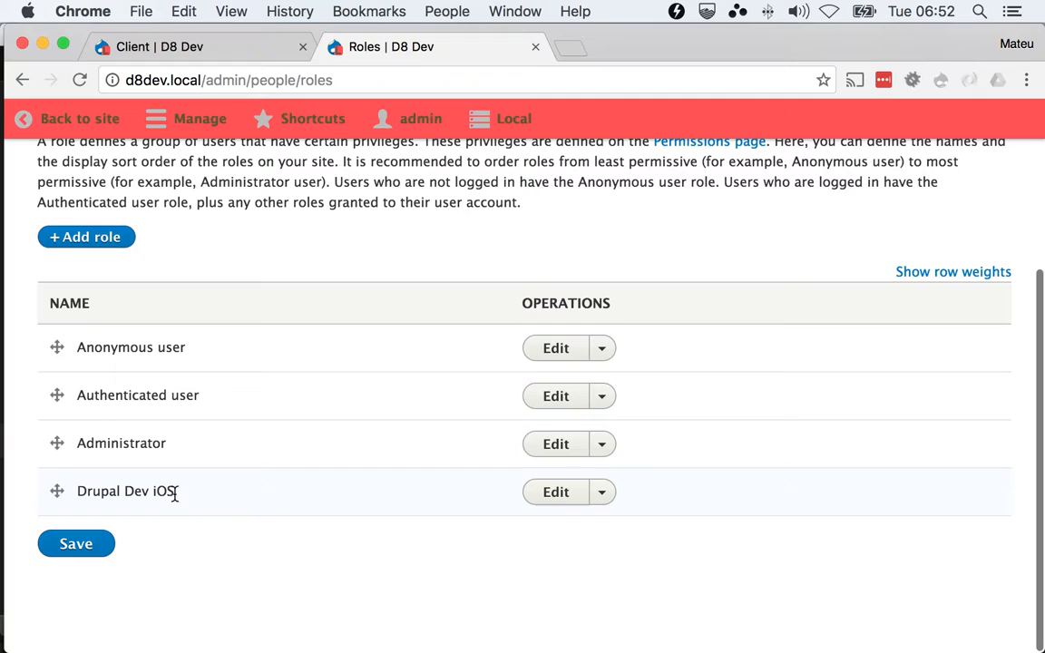
double_click(125, 491)
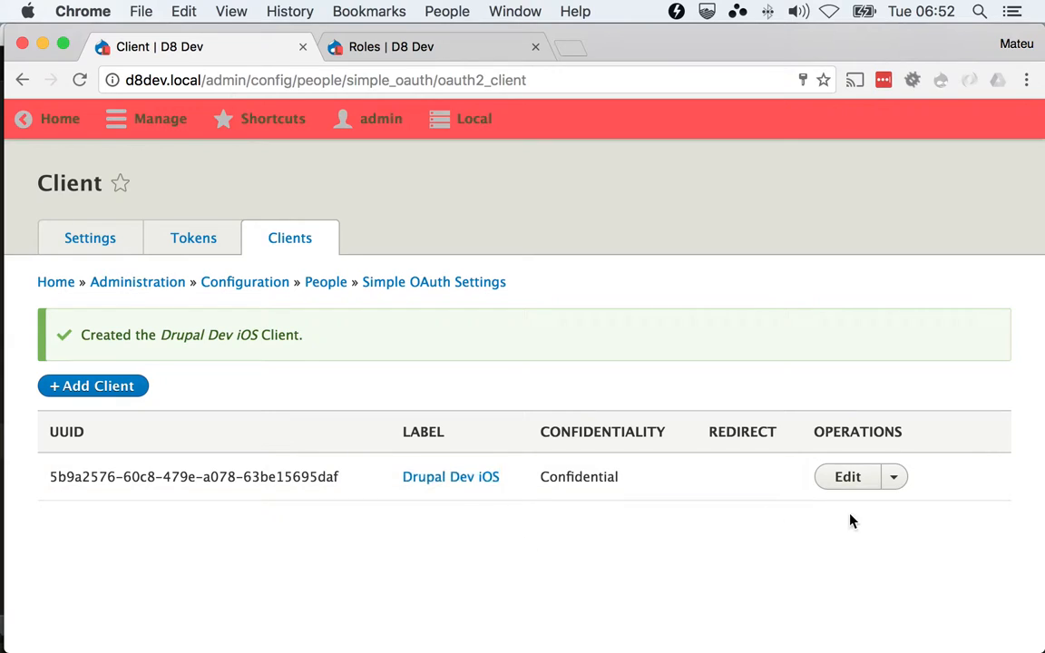
Edit the Drupal Dev iOS client, tick the Drupal Dev iOS scope, and save.
click(846, 476)
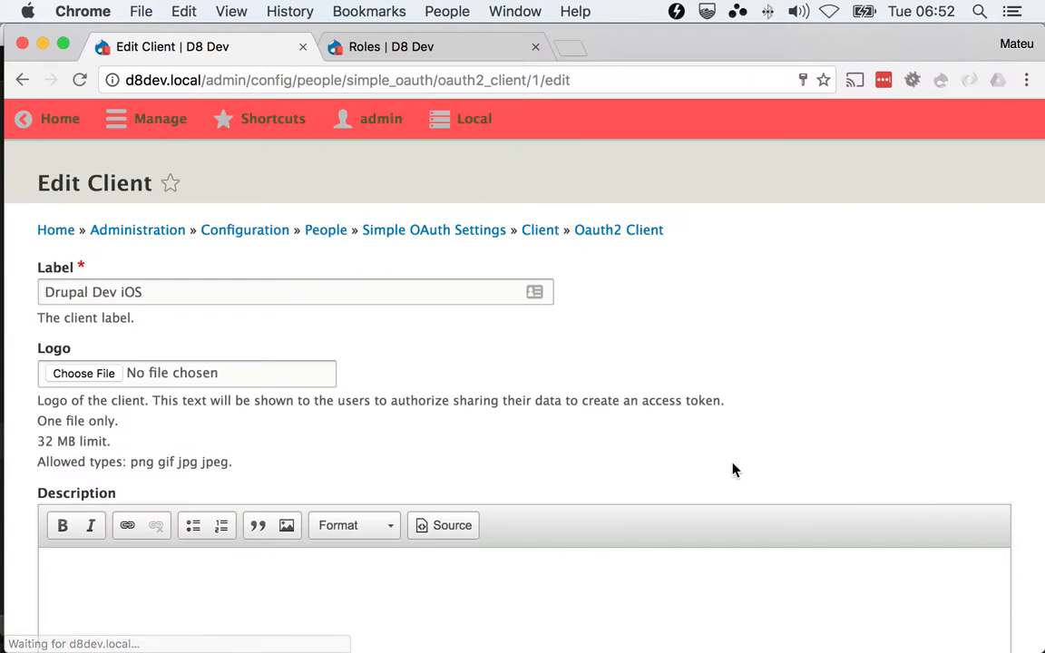
scroll(down, 3)
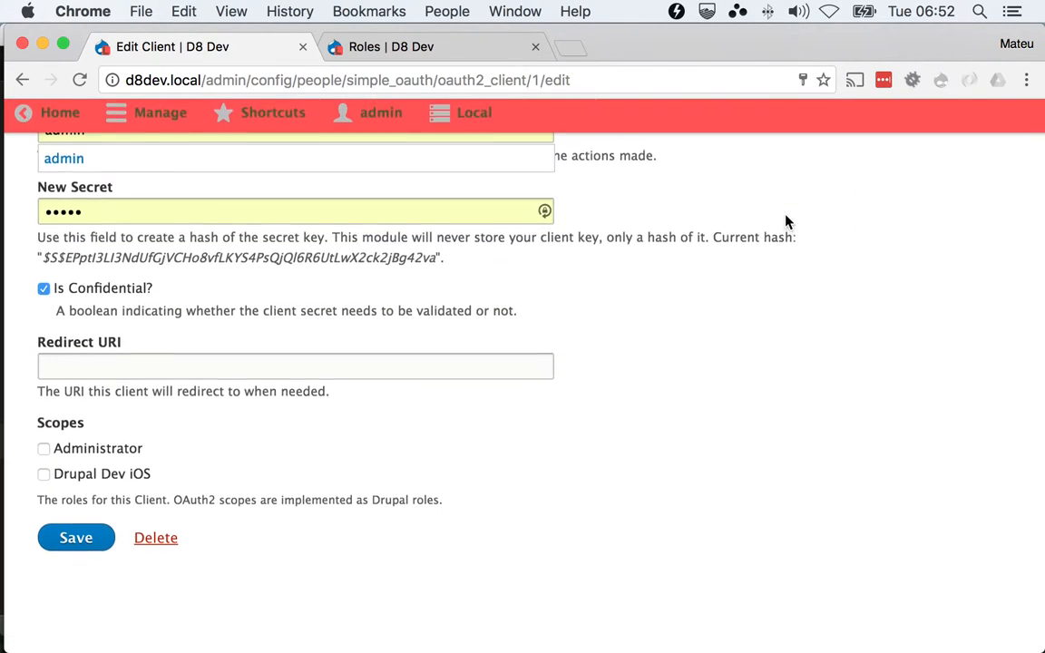
click(44, 480)
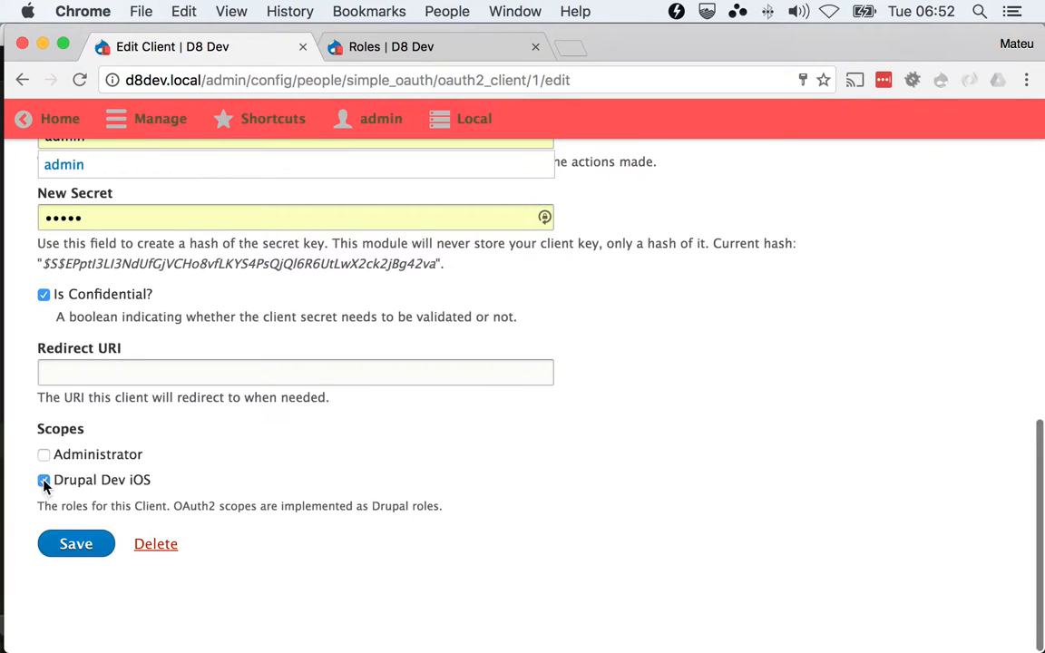
mouse_move(232, 588)
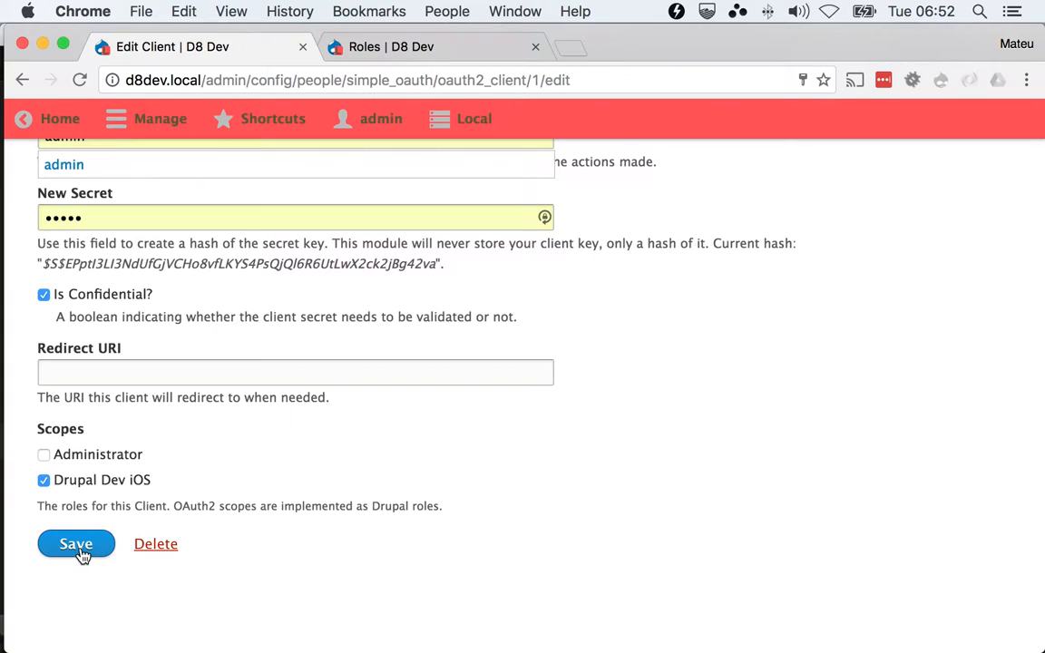
click(76, 543)
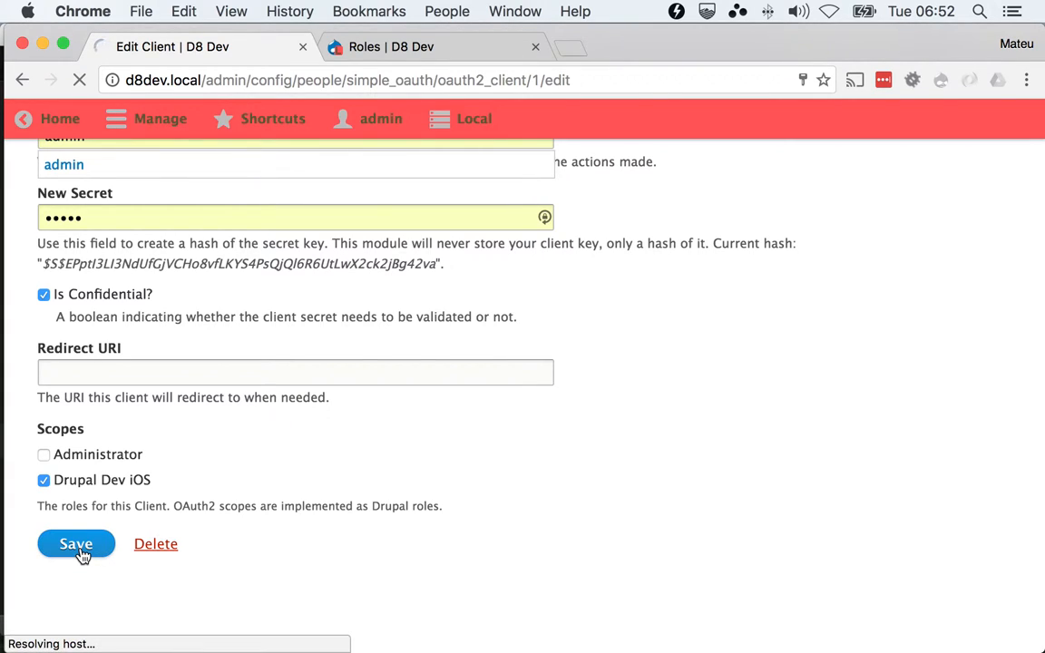
click(77, 544)
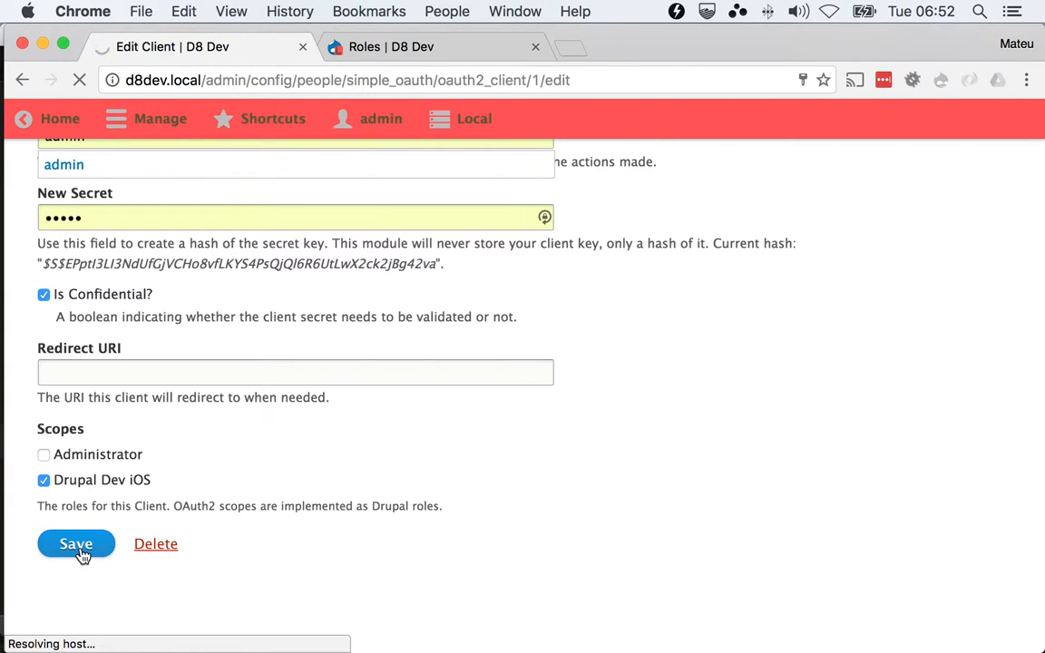
click(75, 543)
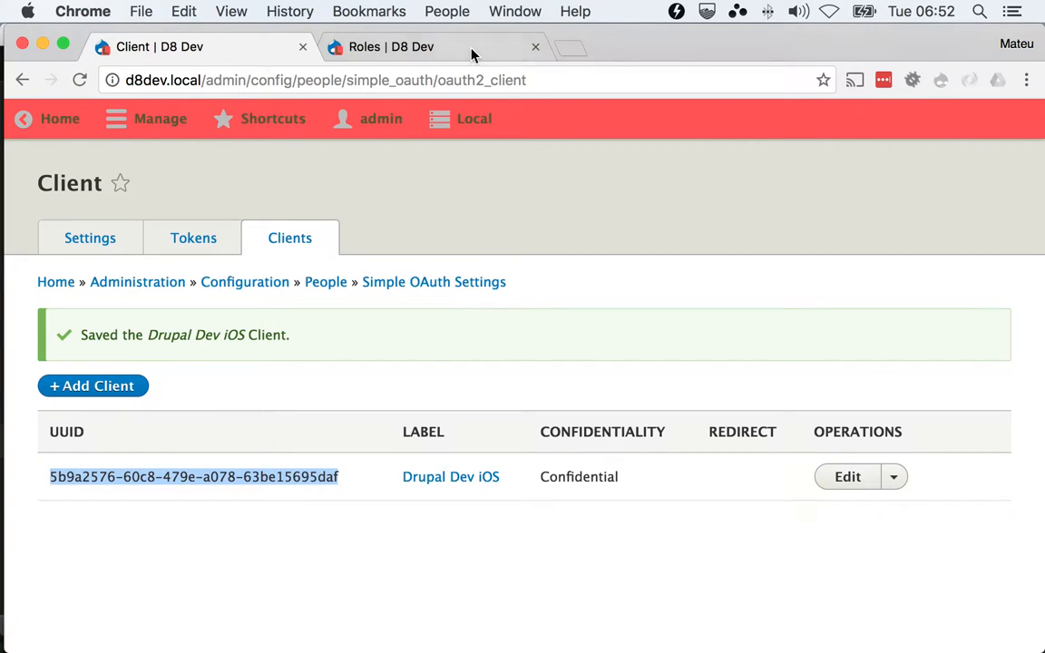
Review the new Drupal Dev iOS column on the Permissions page and save permissions.
click(388, 46)
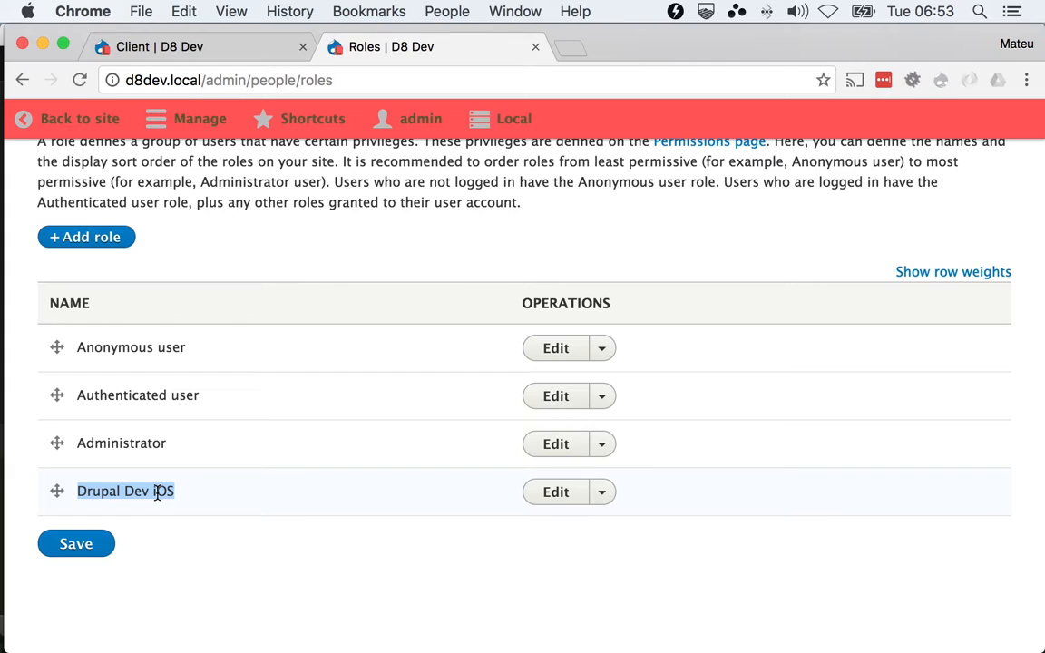
click(75, 544)
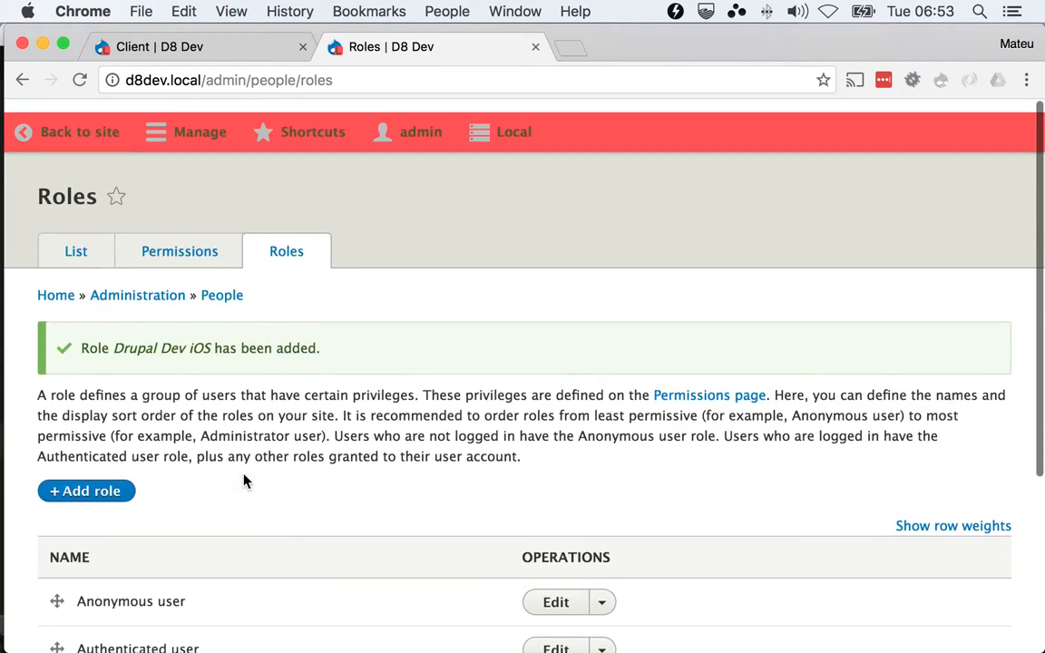
click(178, 238)
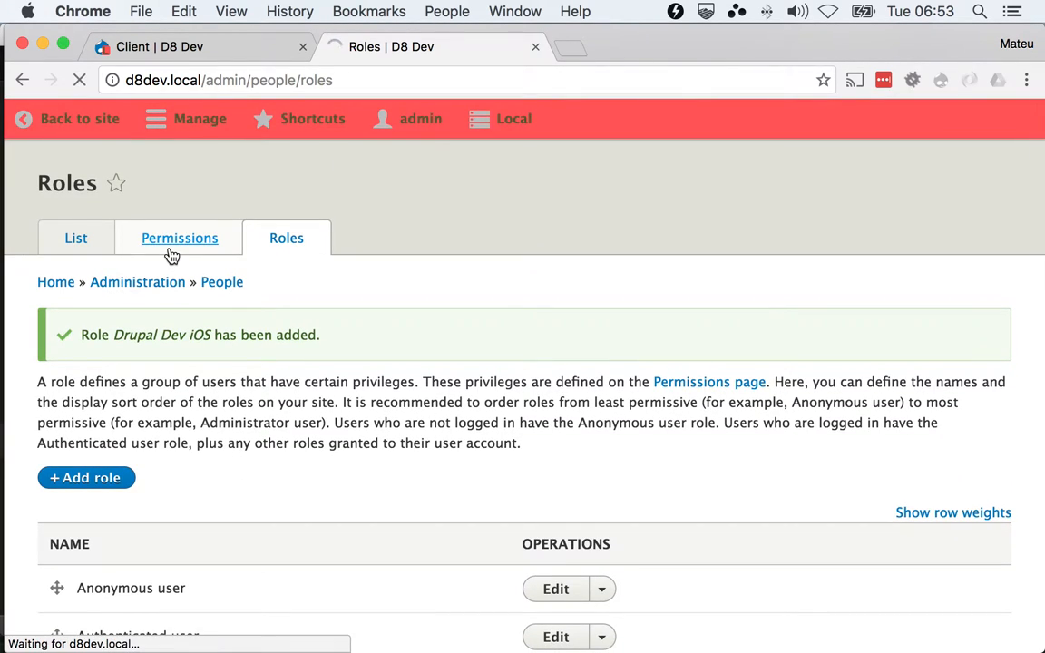
click(178, 238)
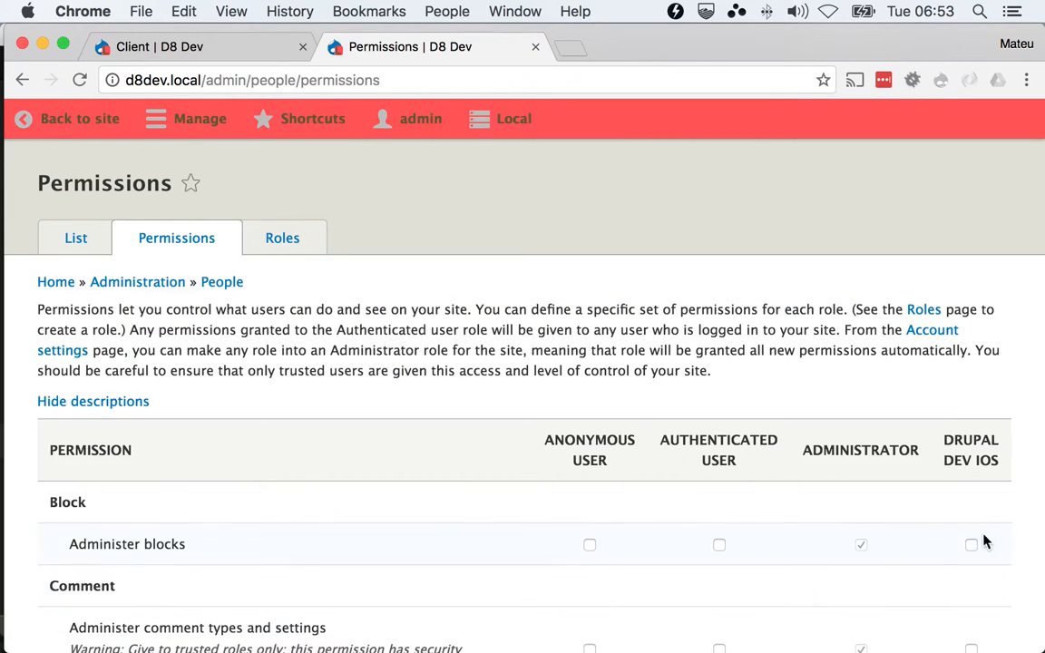
click(971, 544)
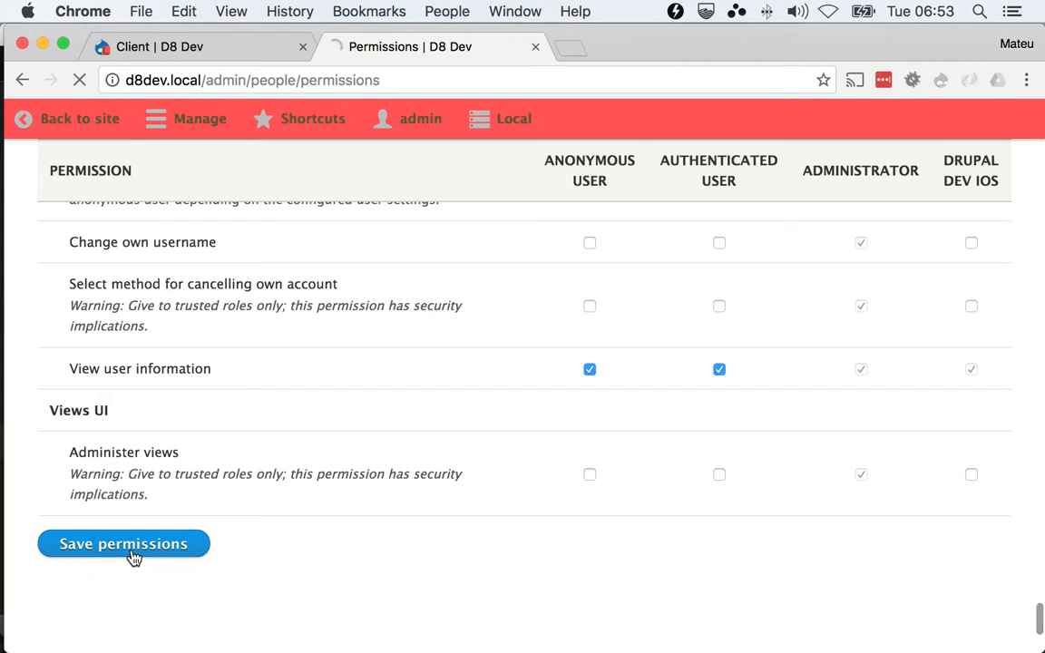
click(122, 543)
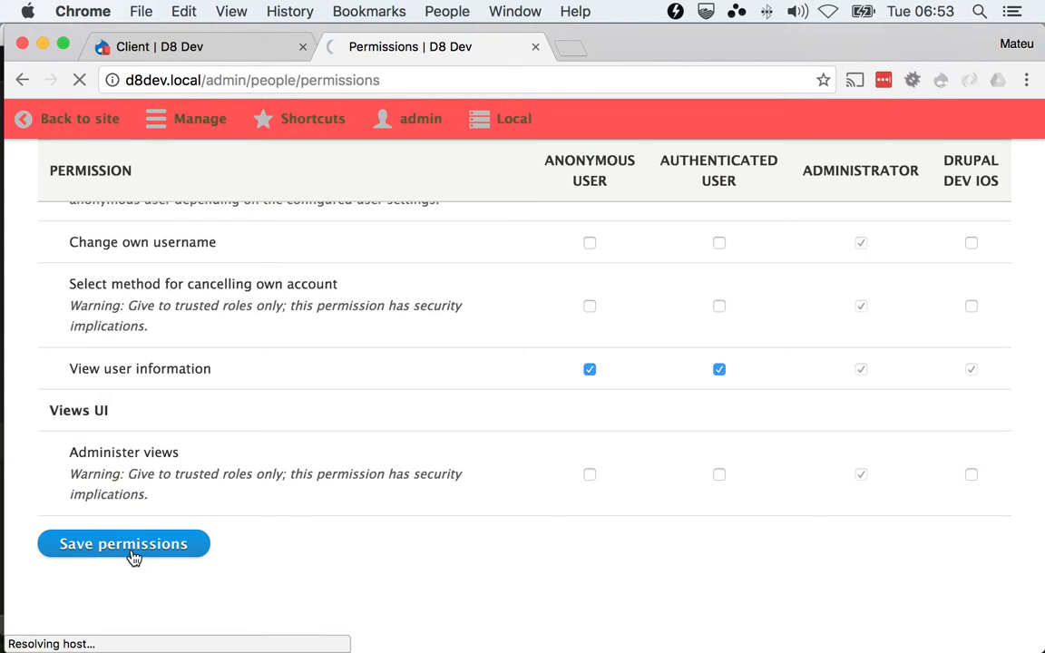
click(123, 543)
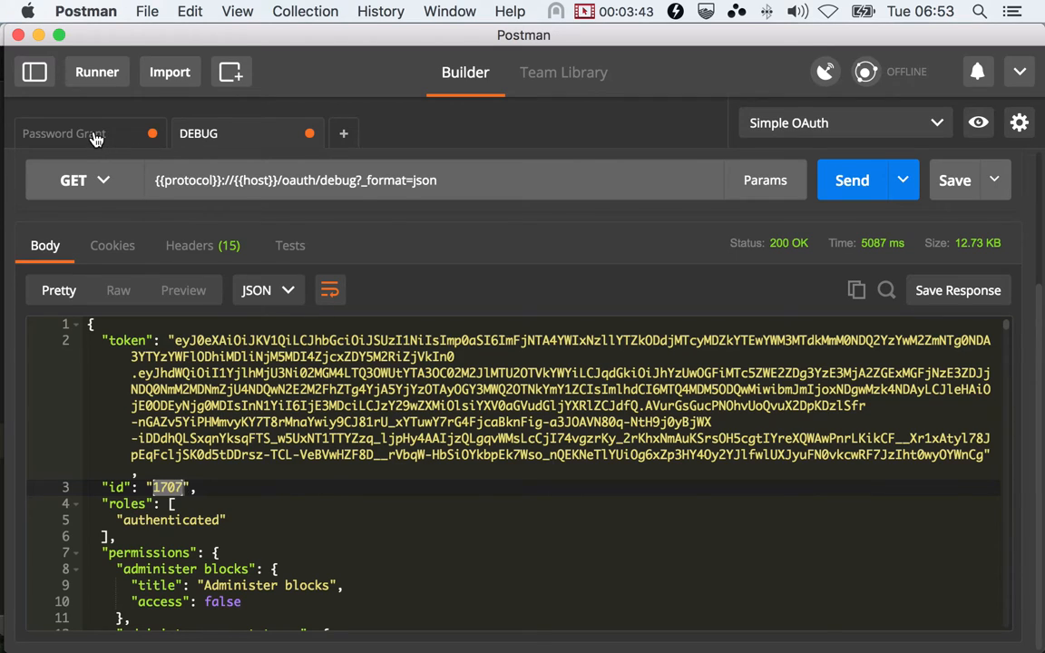
After checking the debug roles, switch to Postman's Password Grant request.
click(851, 179)
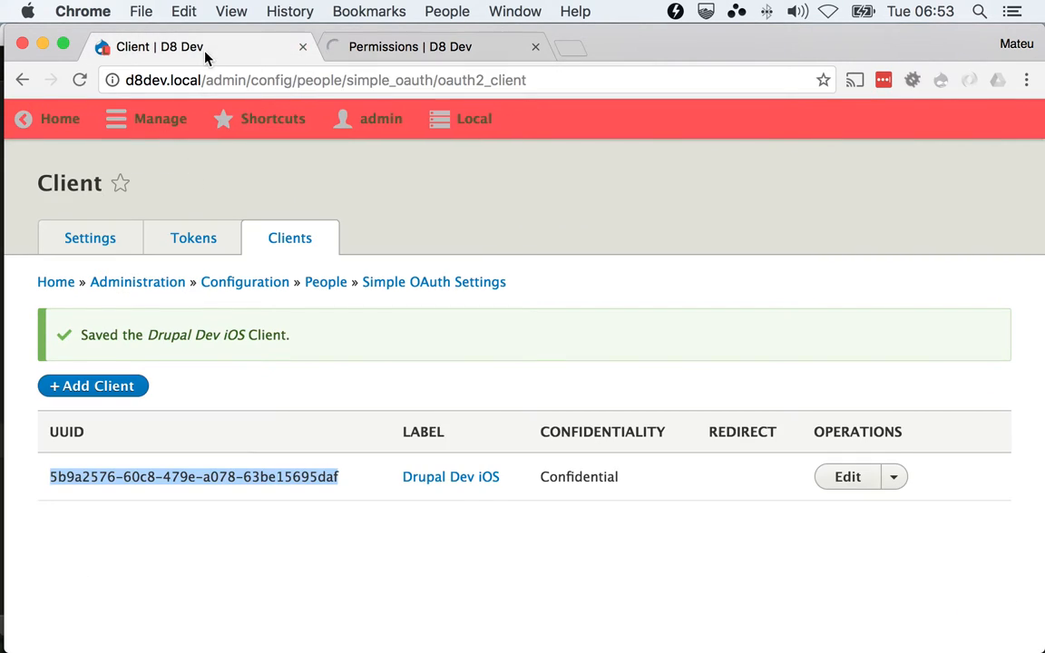
Enter a new secret on the Drupal Dev iOS client's edit form and save it.
click(846, 477)
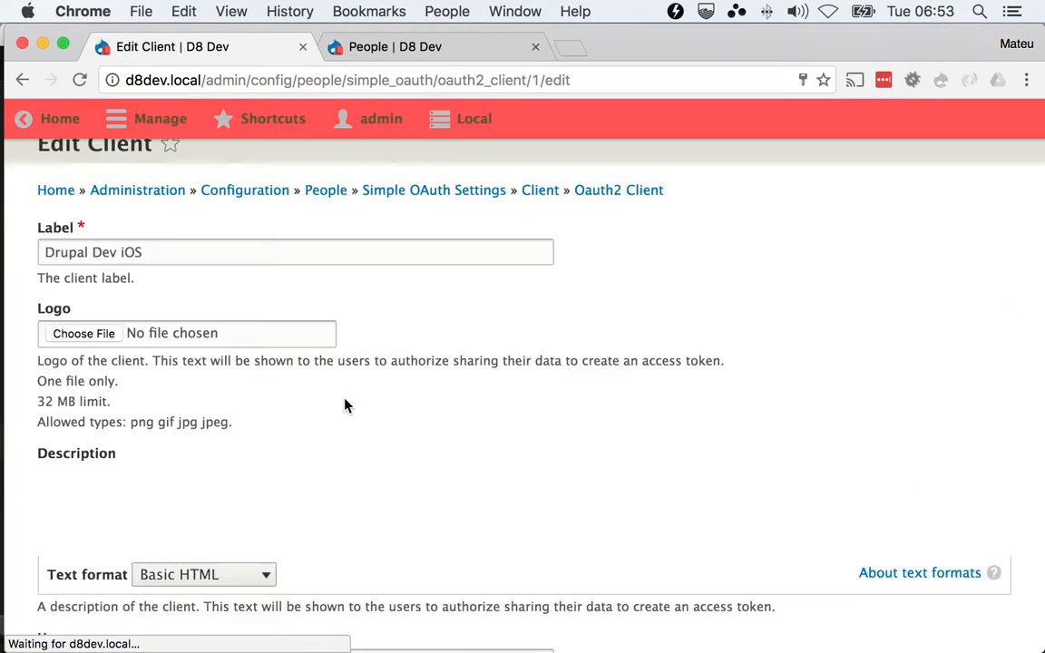
scroll(down, 3)
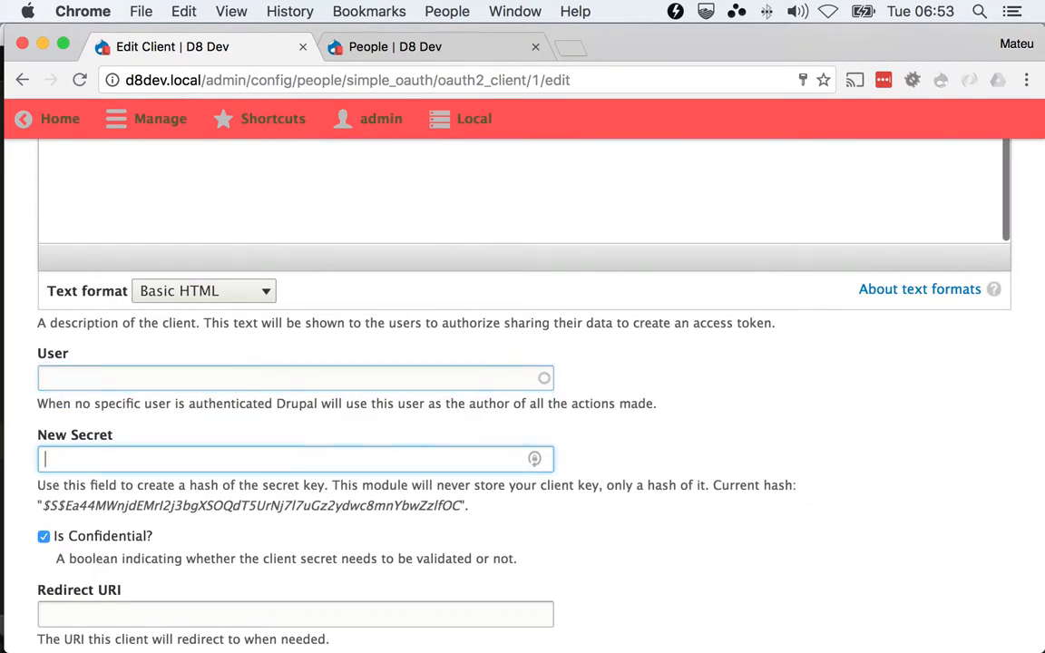
text(•••)
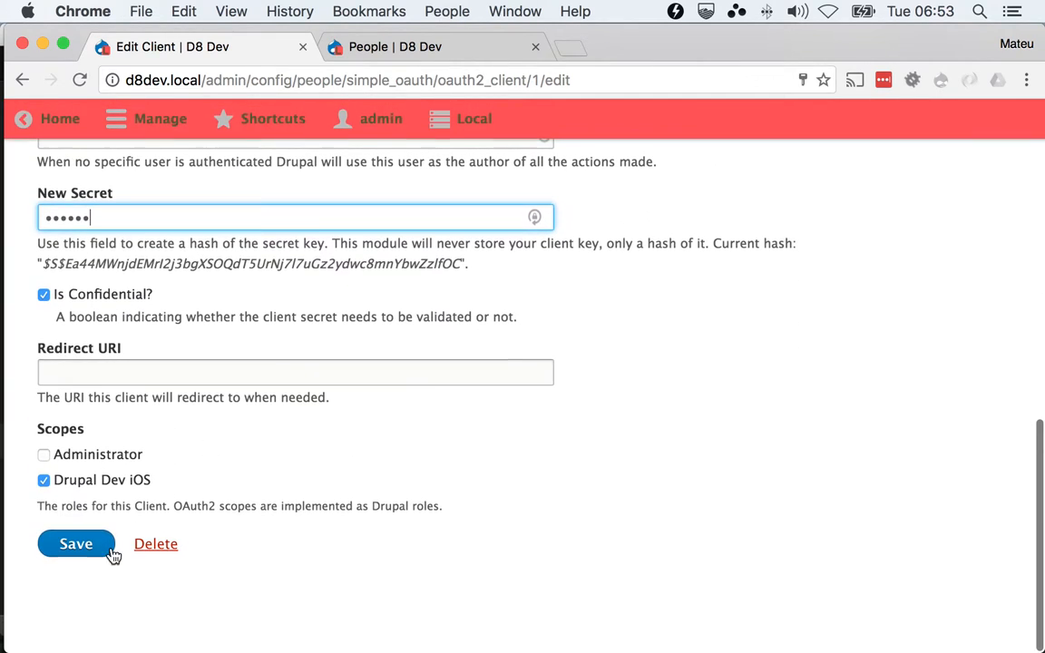
click(75, 543)
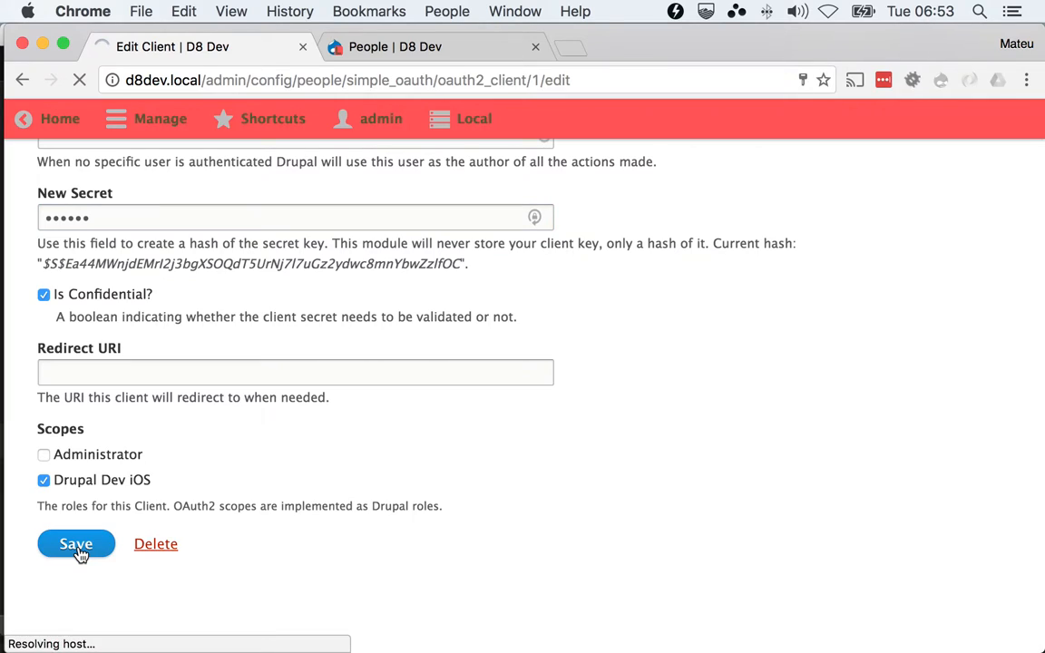
click(76, 544)
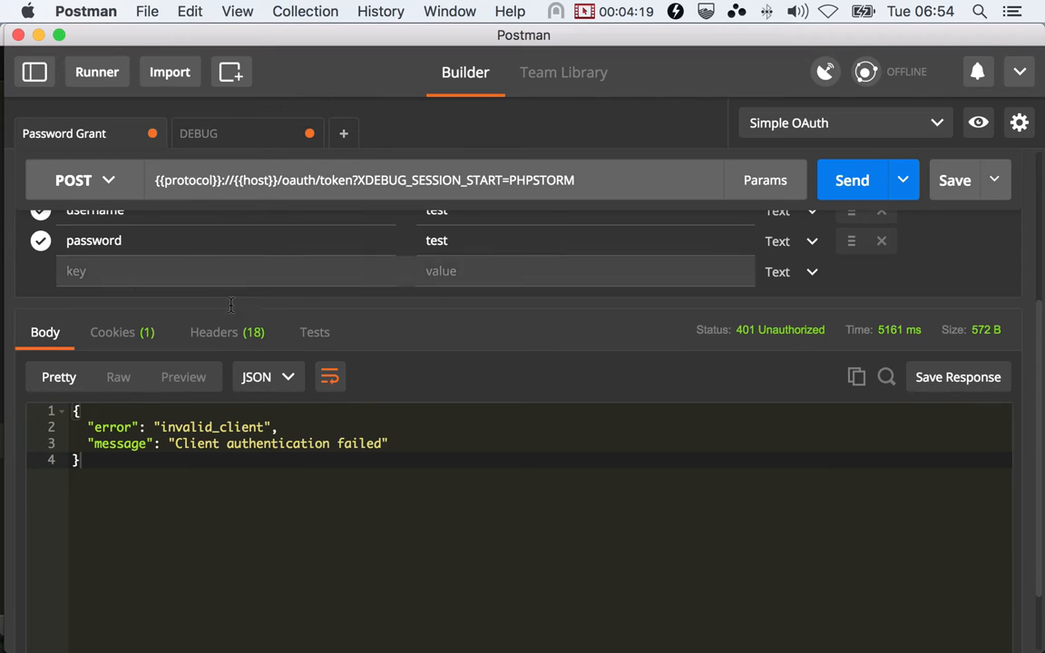
Request a password-grant token, copy it, and send the DEBUG request with it.
click(850, 179)
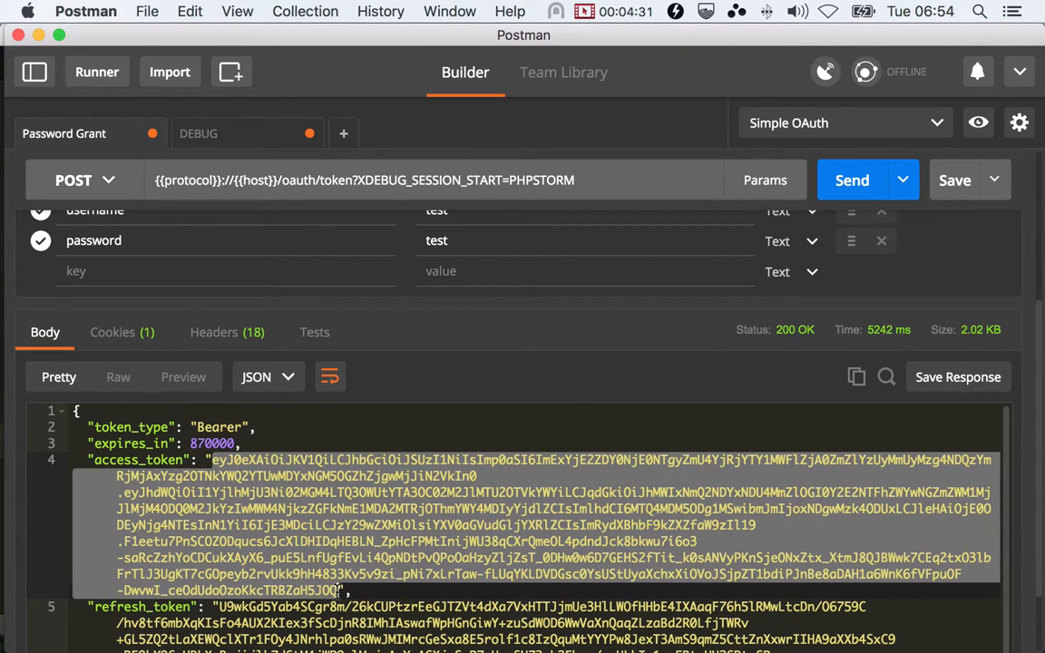
click(198, 133)
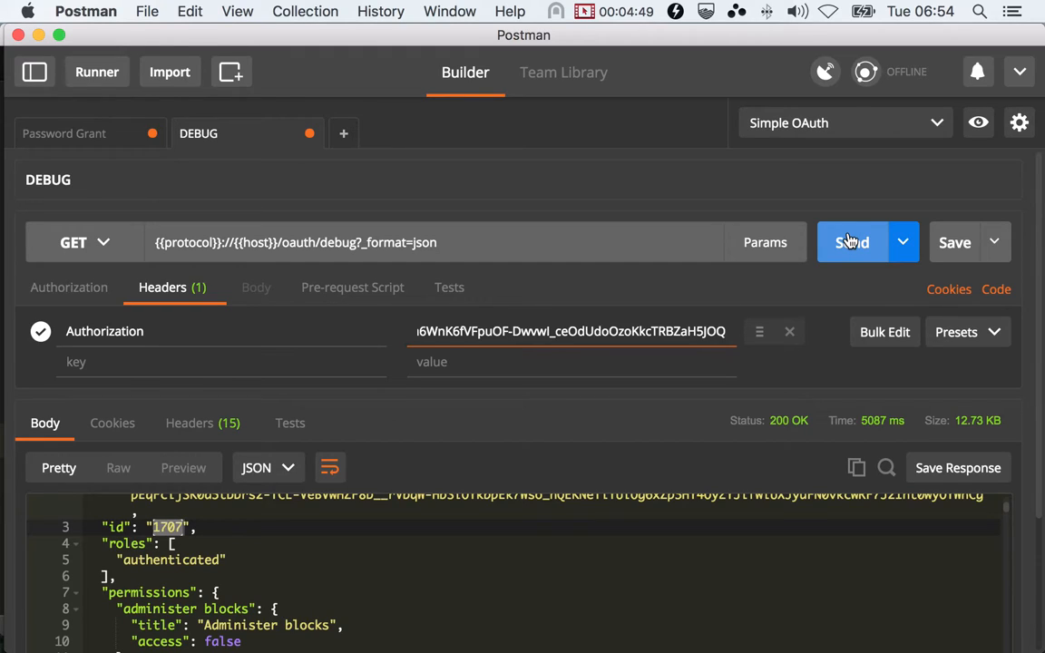
click(852, 242)
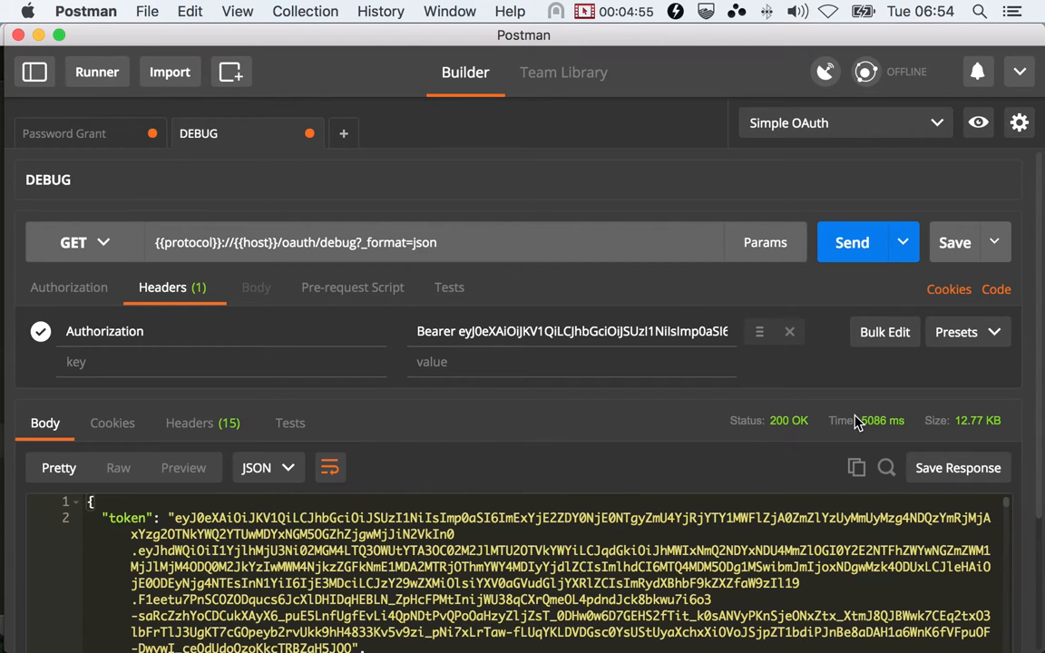
scroll(down, 3)
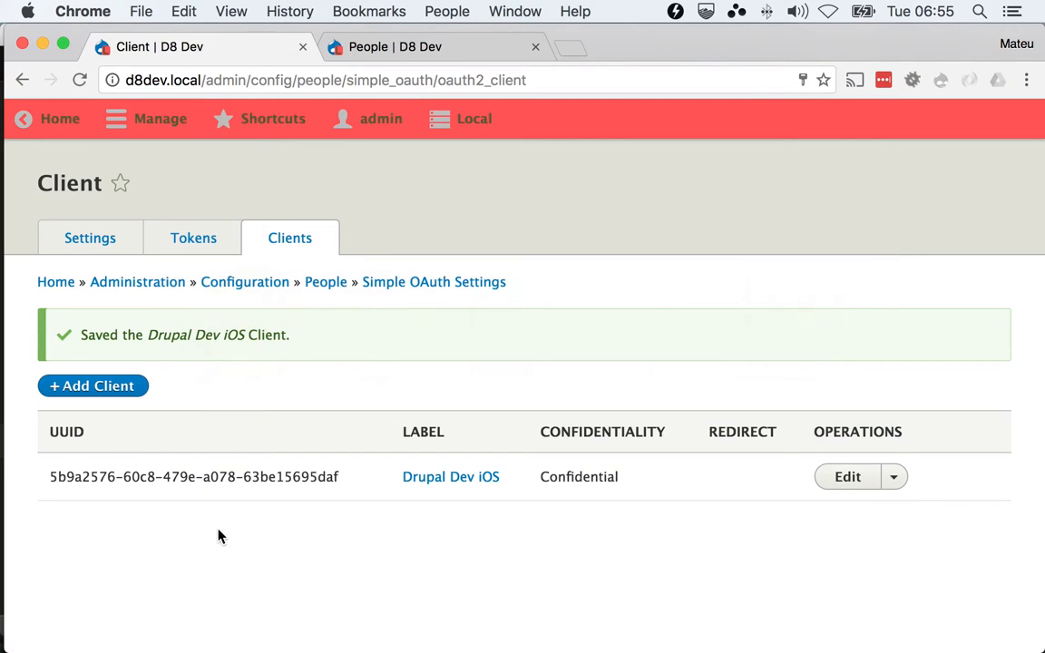
mouse_move(385, 455)
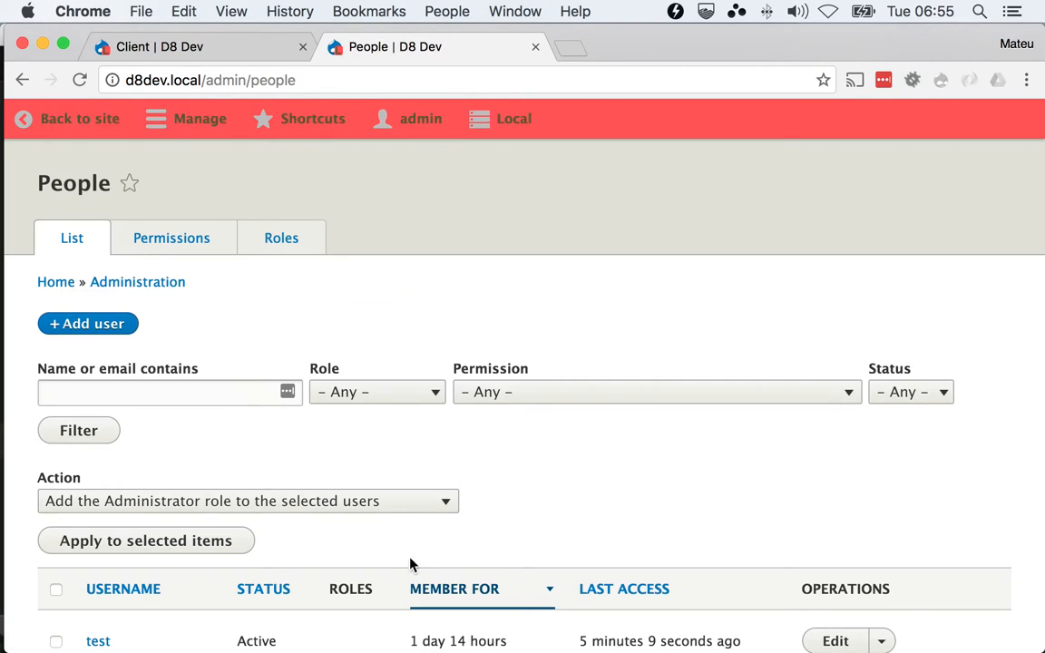
Open the Add role form from the People > Roles list.
scroll(down, 3)
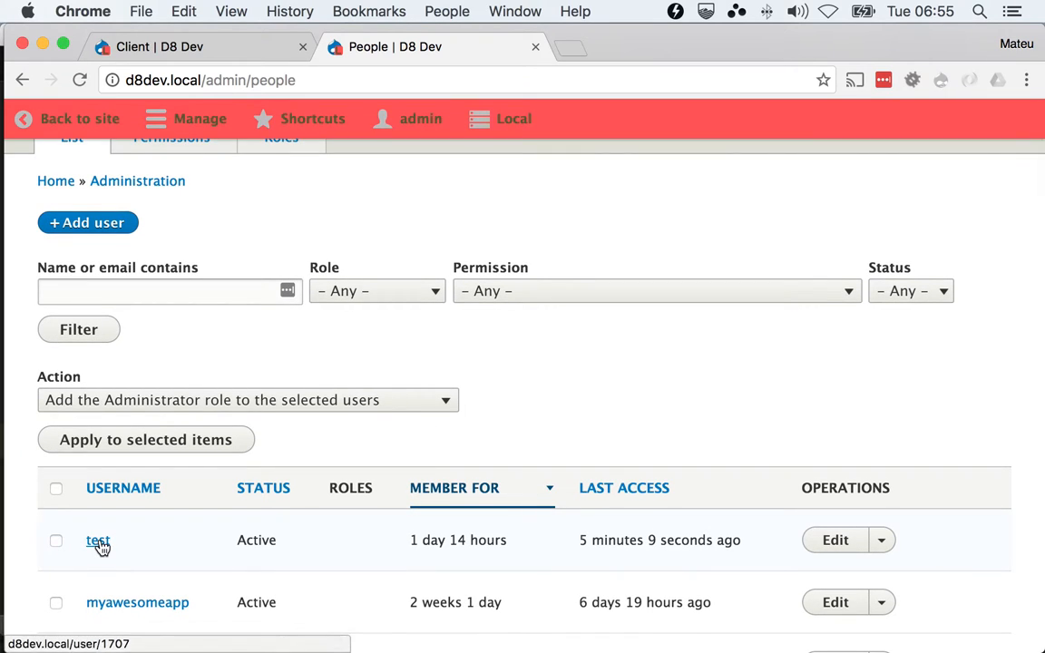
mouse_move(98, 539)
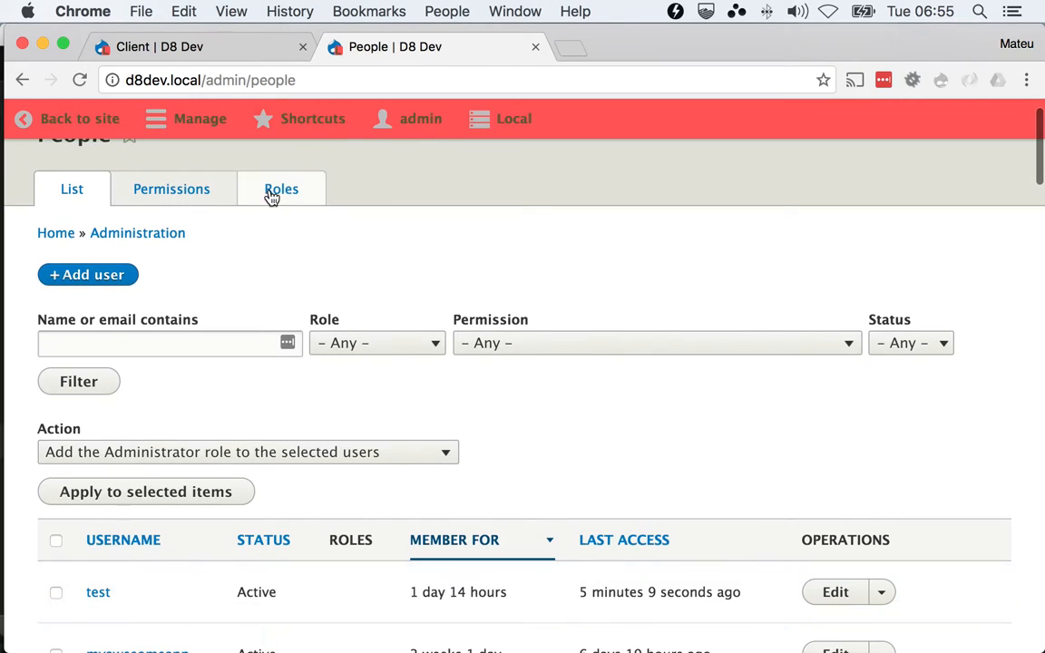
click(281, 189)
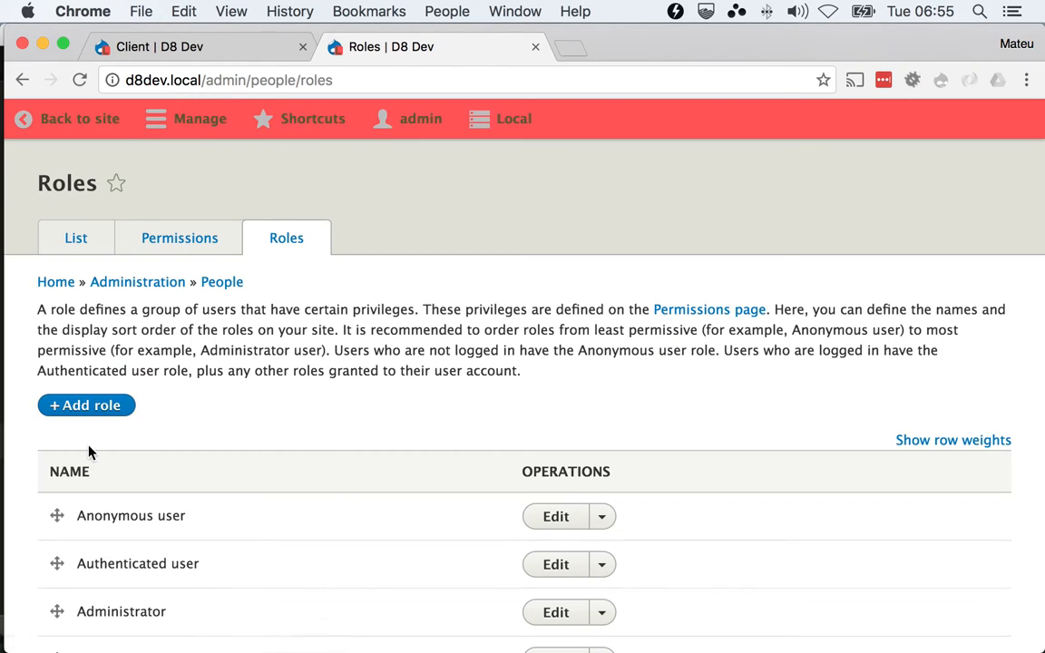
click(85, 404)
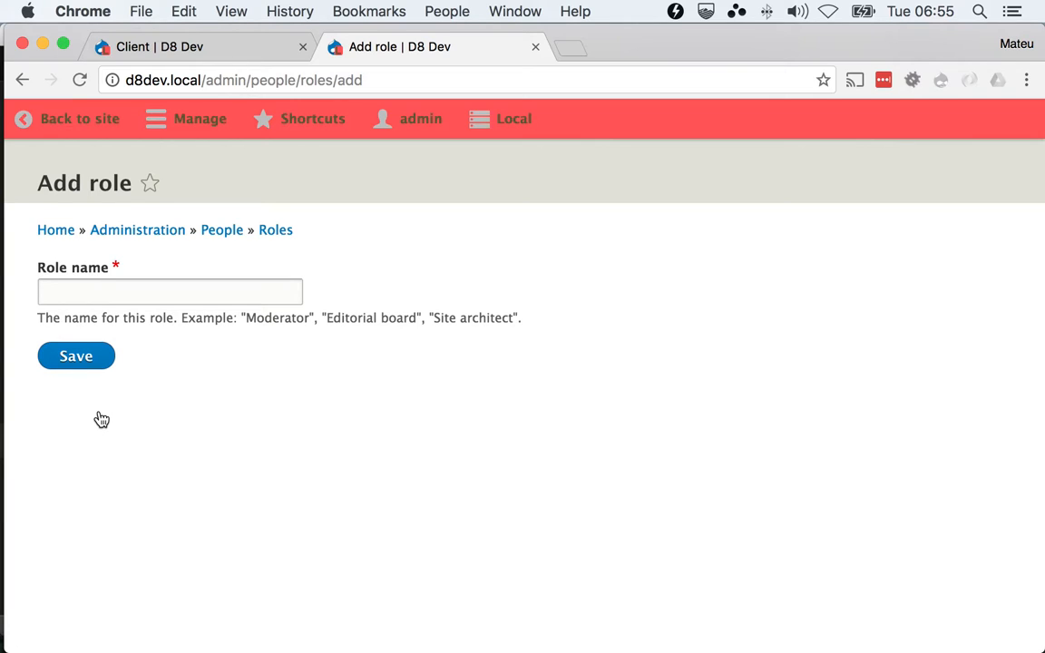
Enter Moderator as the role name and save the new role.
click(170, 291)
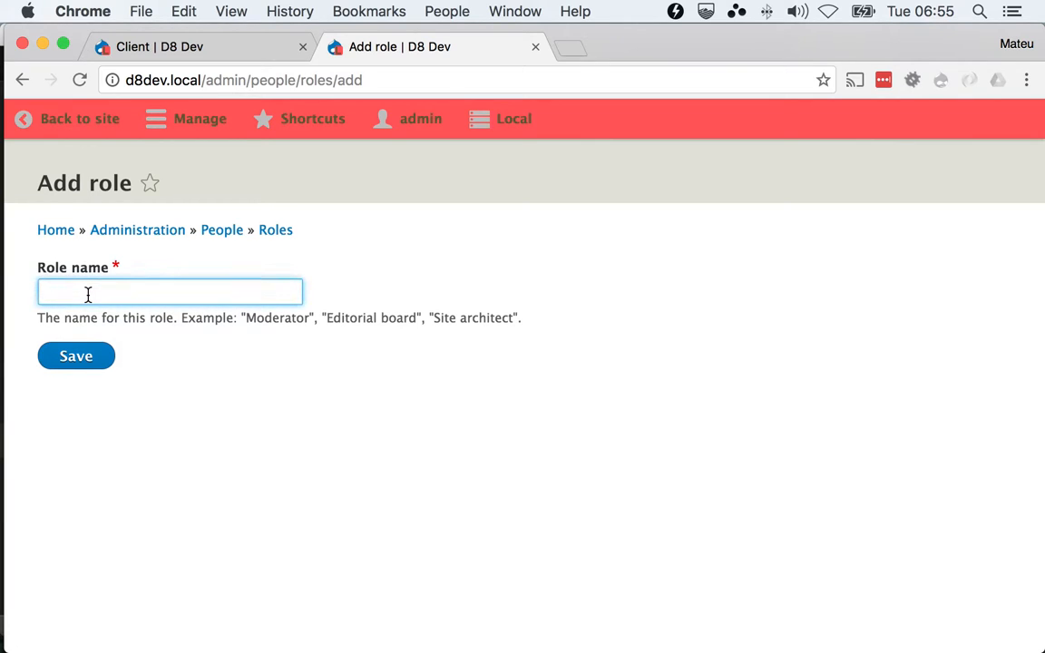
text(Moderato)
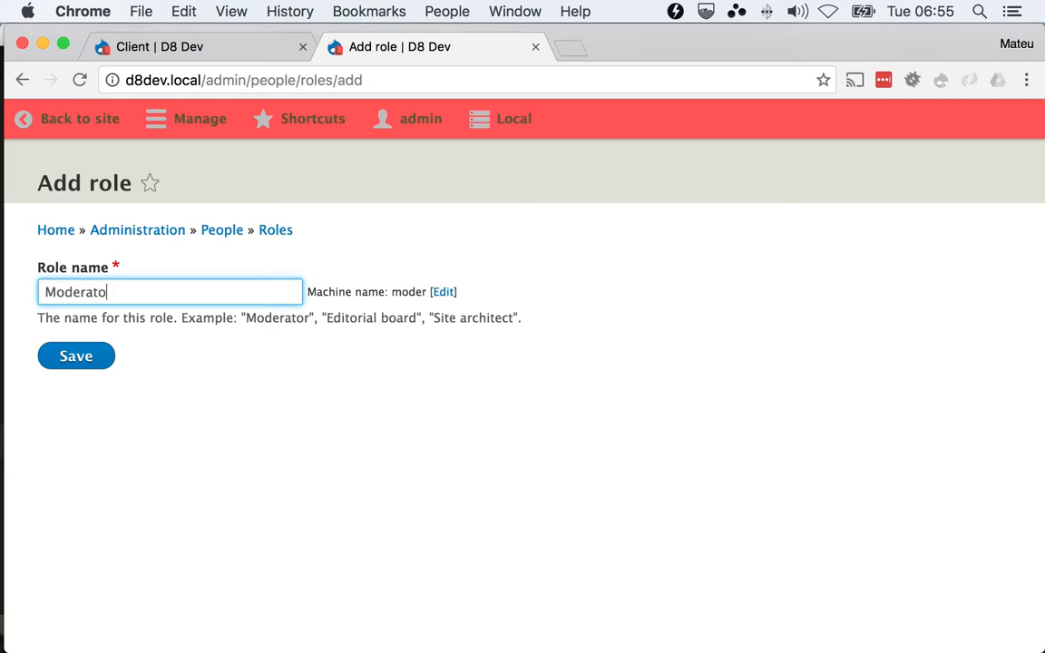
click(76, 356)
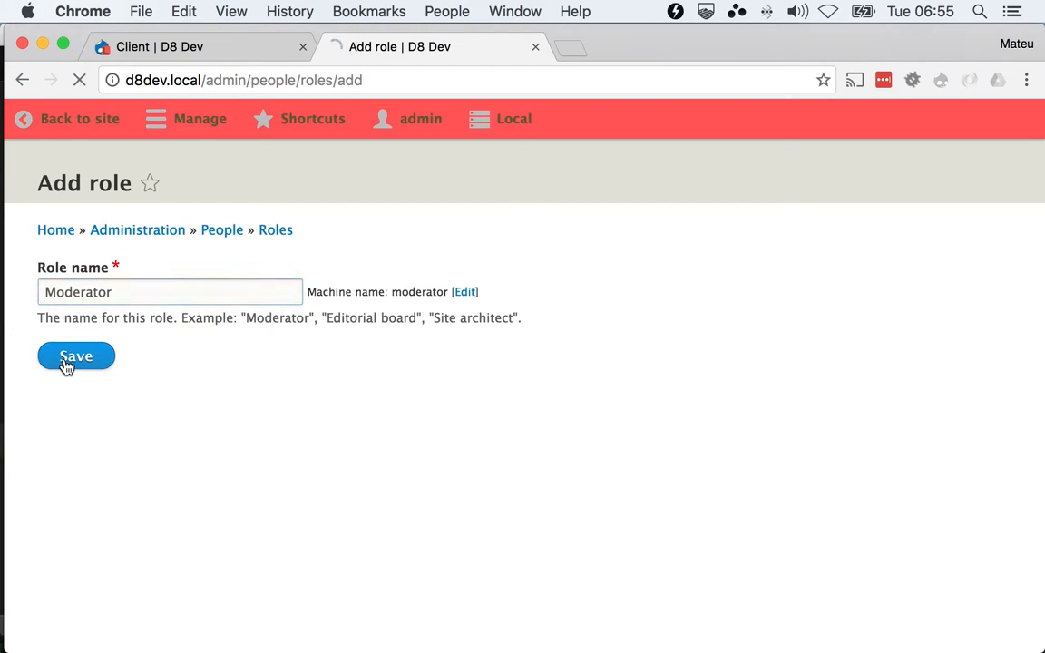
click(76, 355)
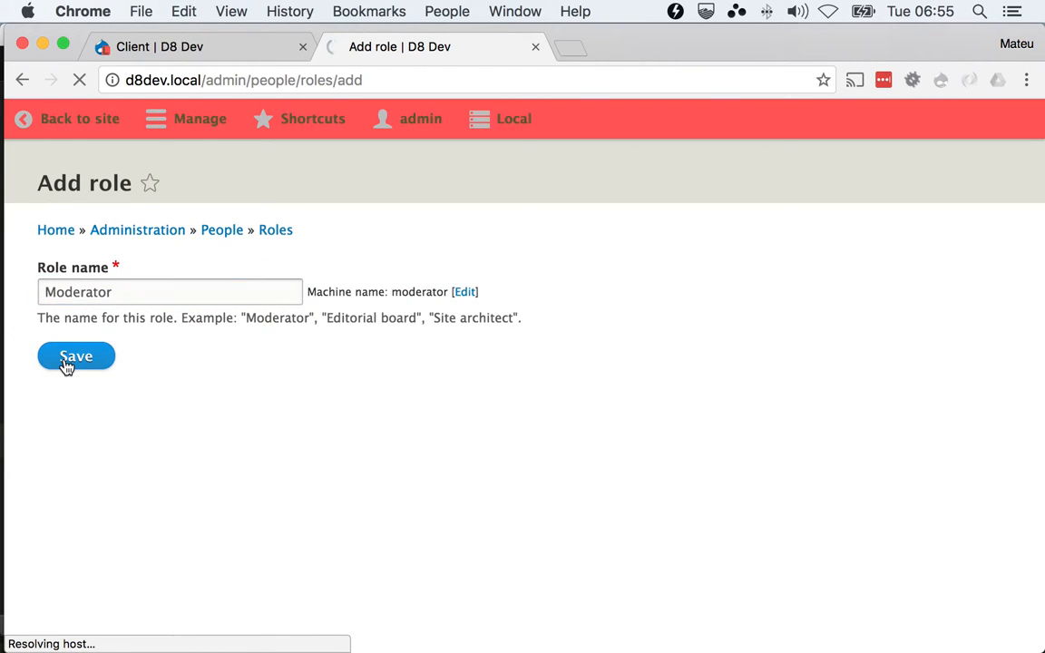
click(75, 355)
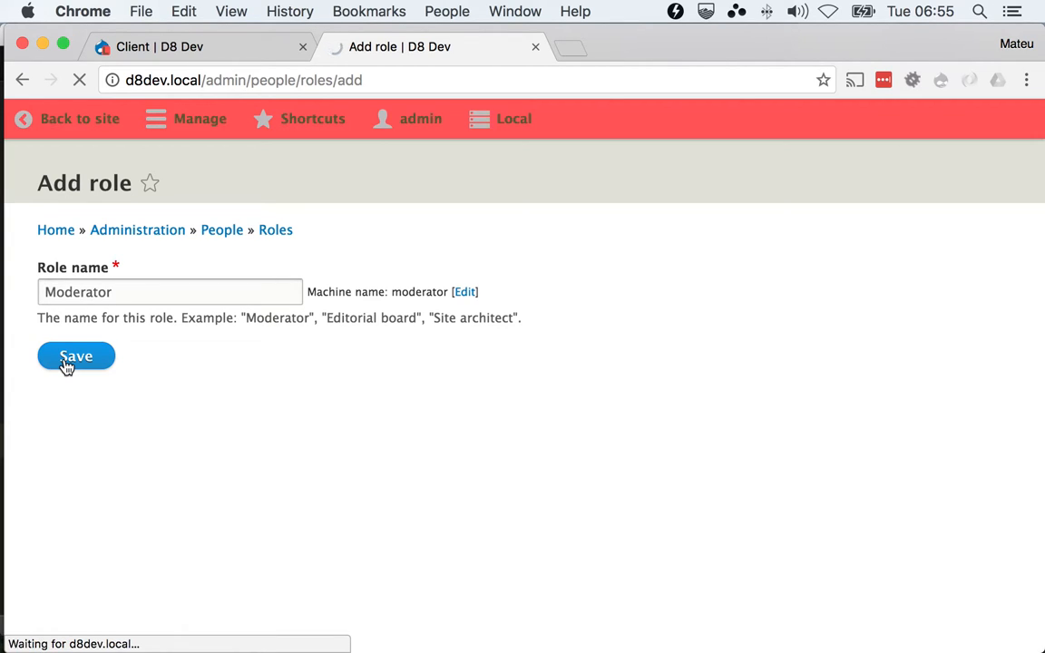
click(75, 355)
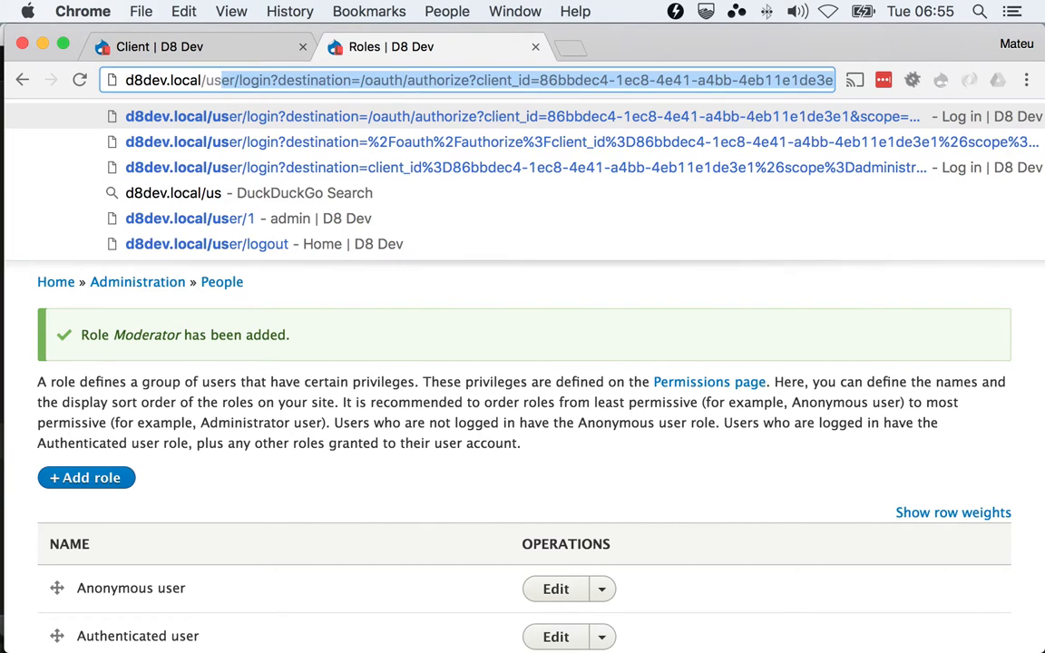
At d8dev.local/user/1707, tick the Moderator role and save the account.
text(d8dev.local/user/1707/edit?destination=/admin/people)
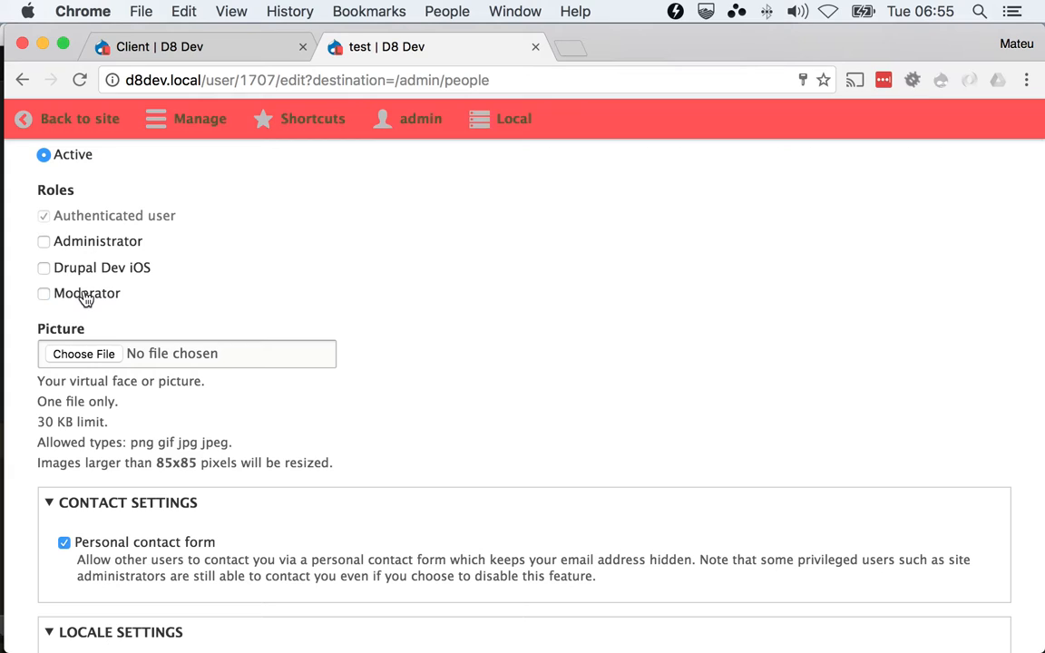
click(44, 293)
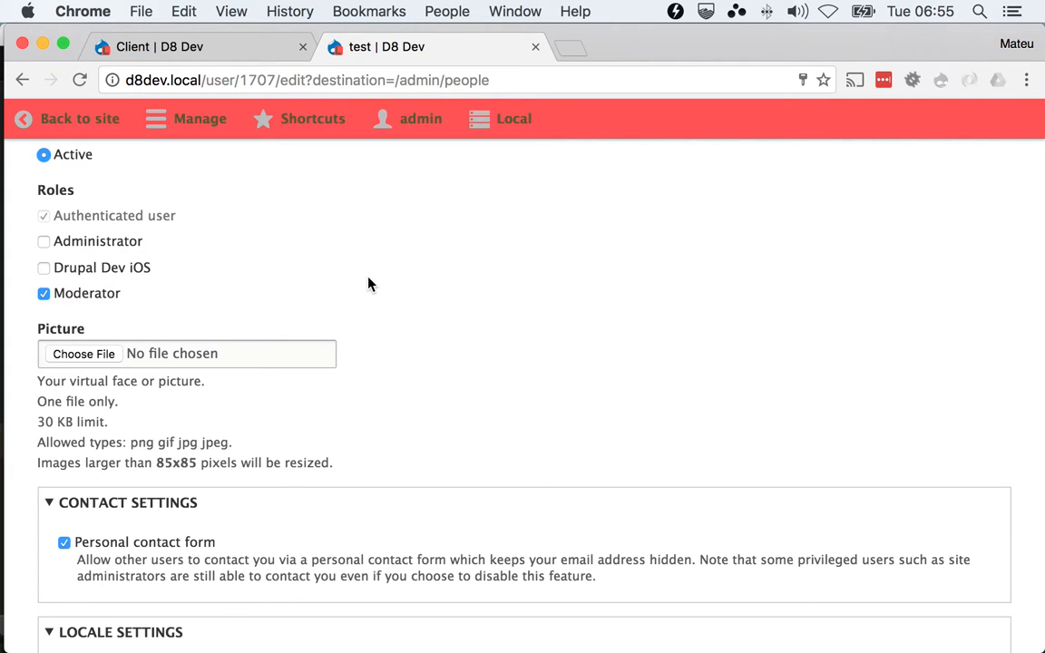
scroll(down, 3)
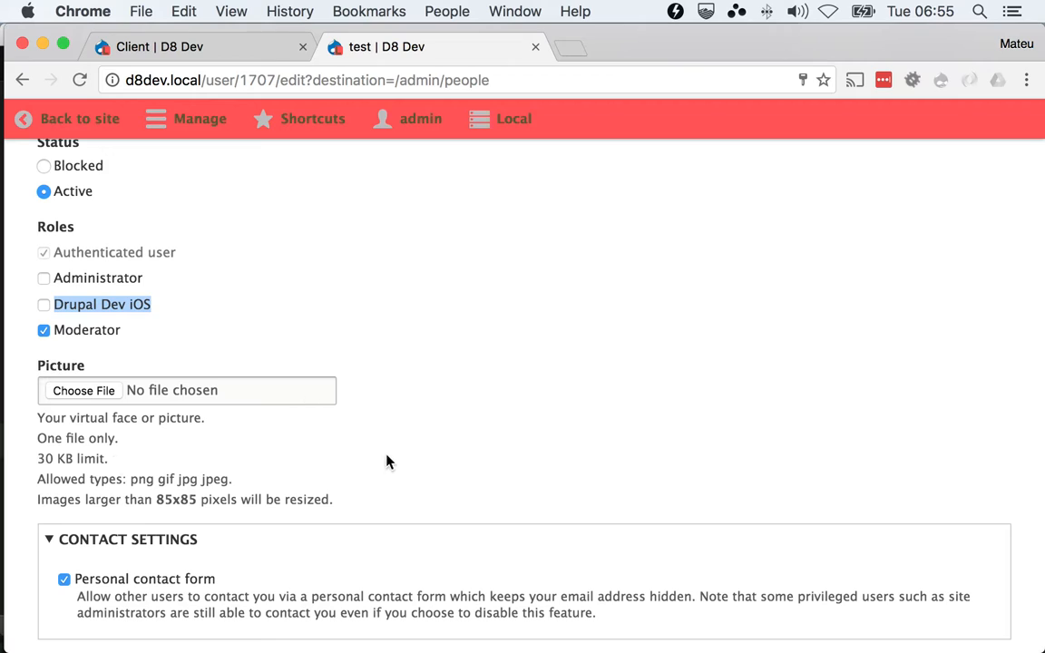
scroll(down, 3)
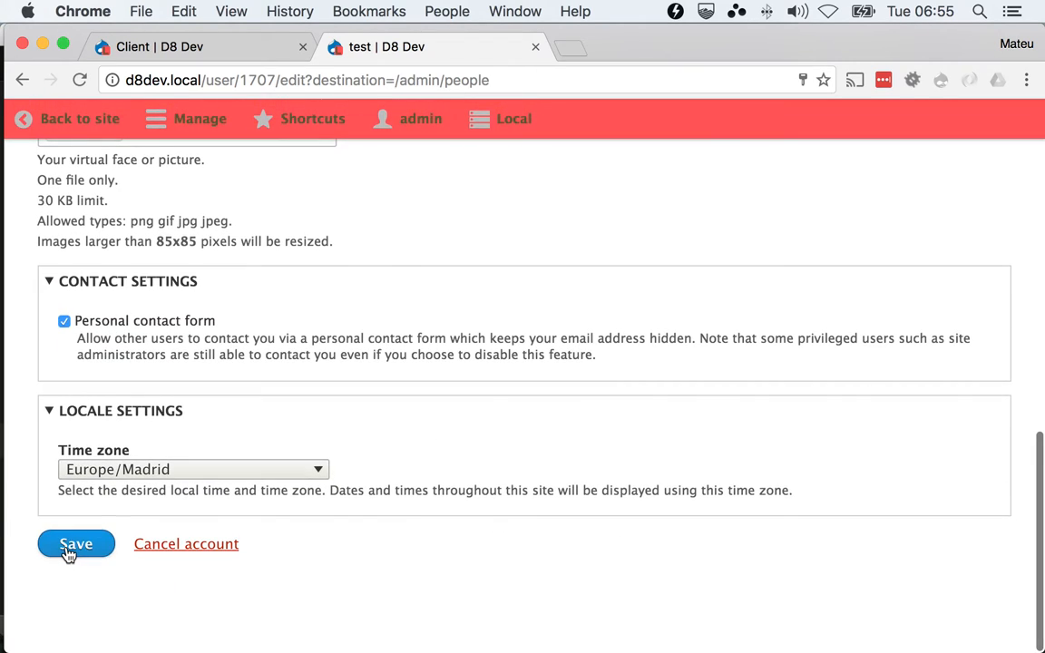
click(76, 544)
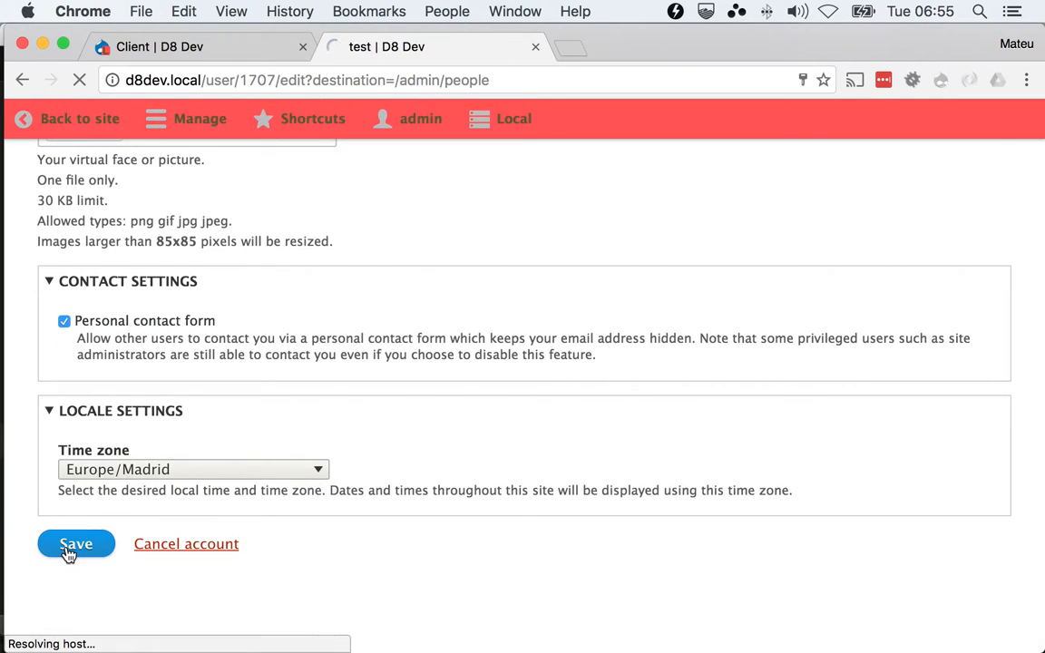
click(75, 543)
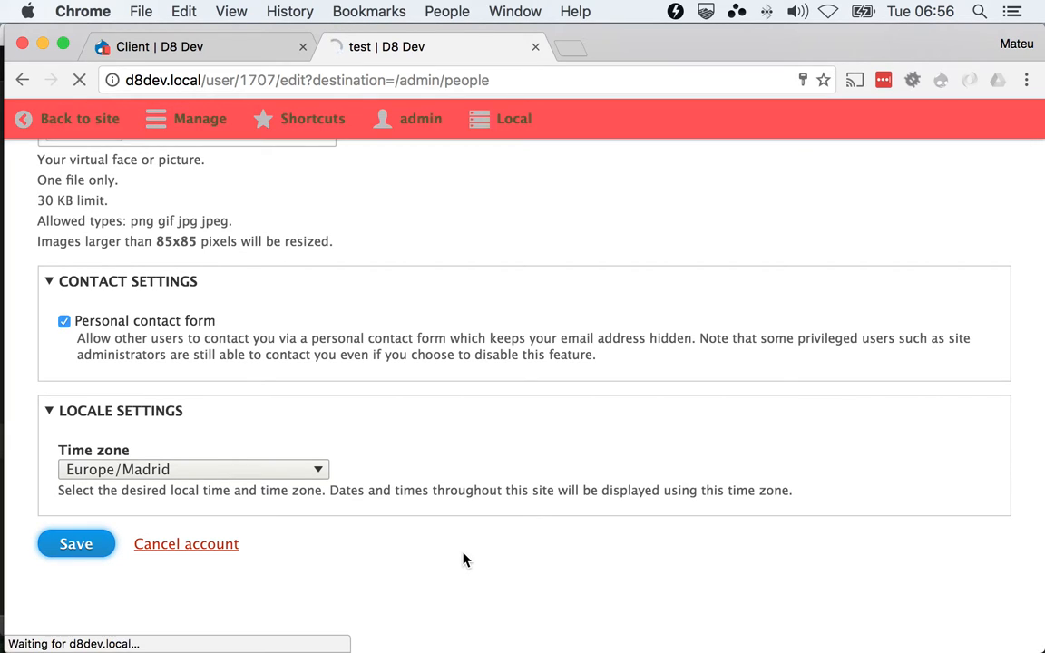
click(76, 543)
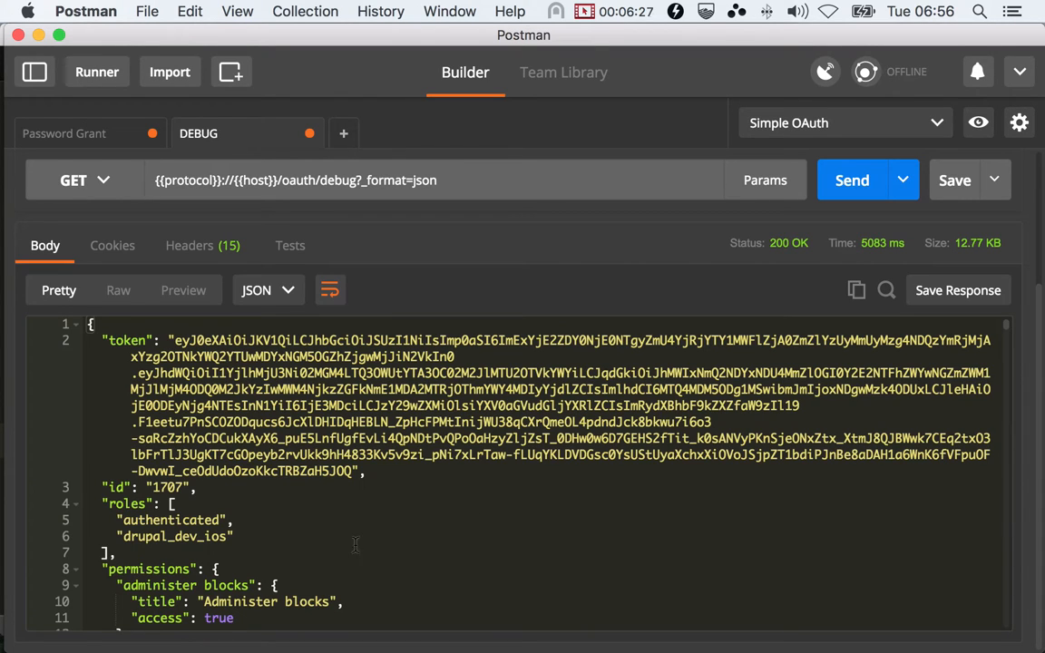
triple_click(174, 536)
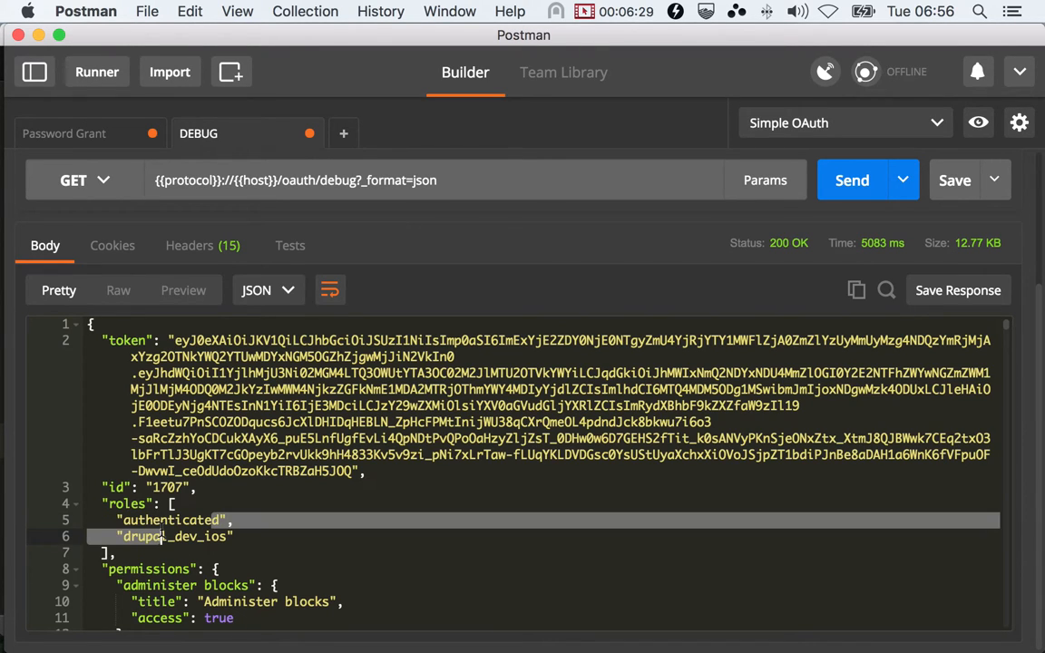
double_click(173, 536)
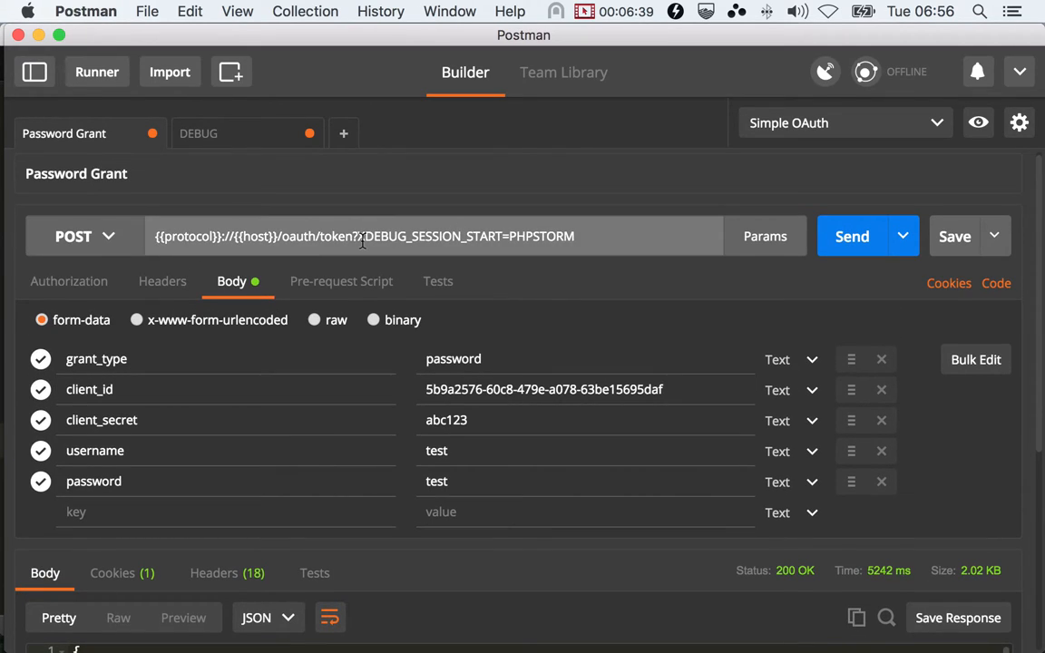
double_click(318, 235)
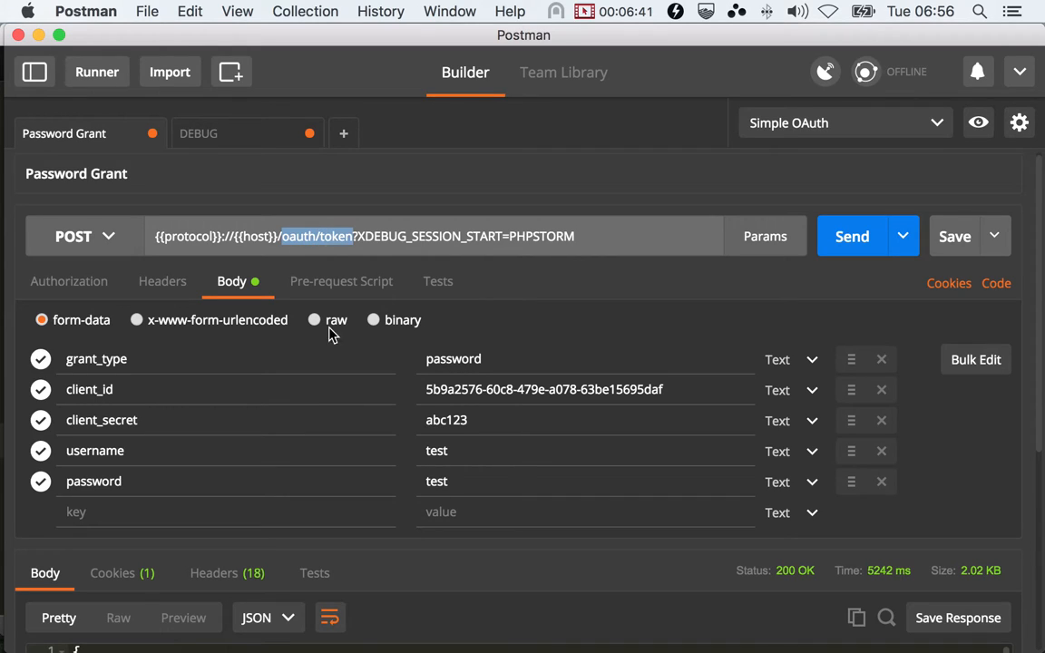
double_click(454, 359)
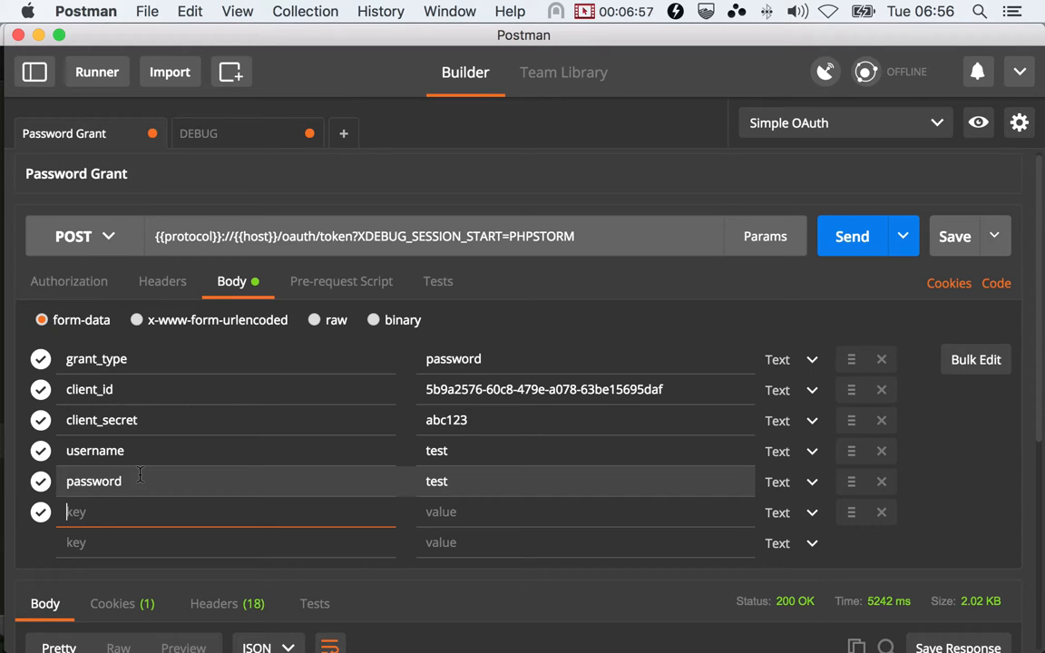
click(197, 134)
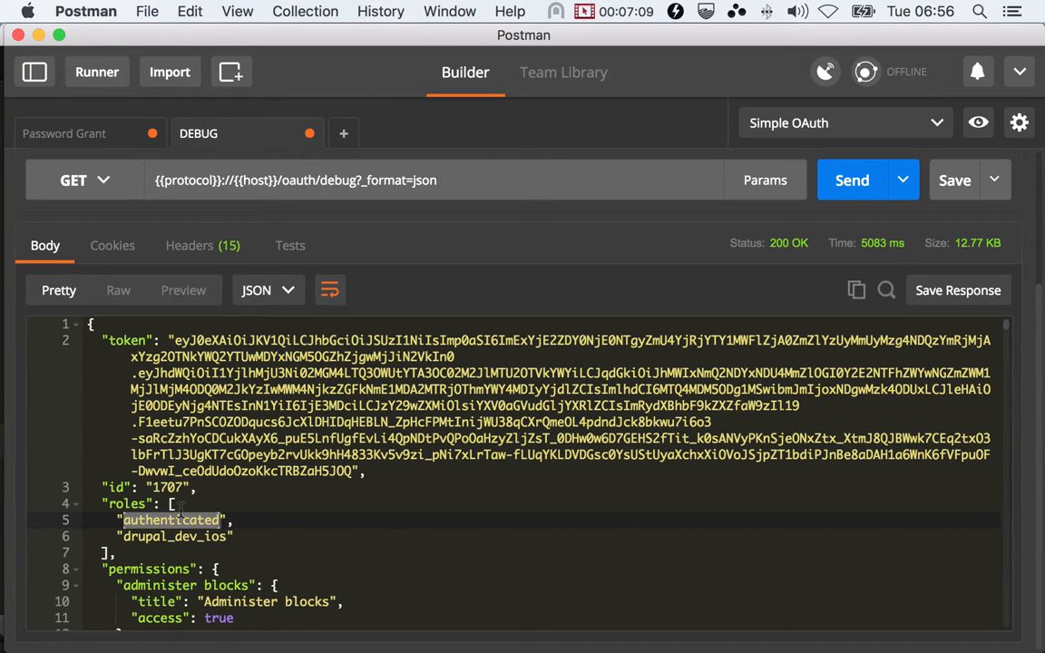
double_click(174, 536)
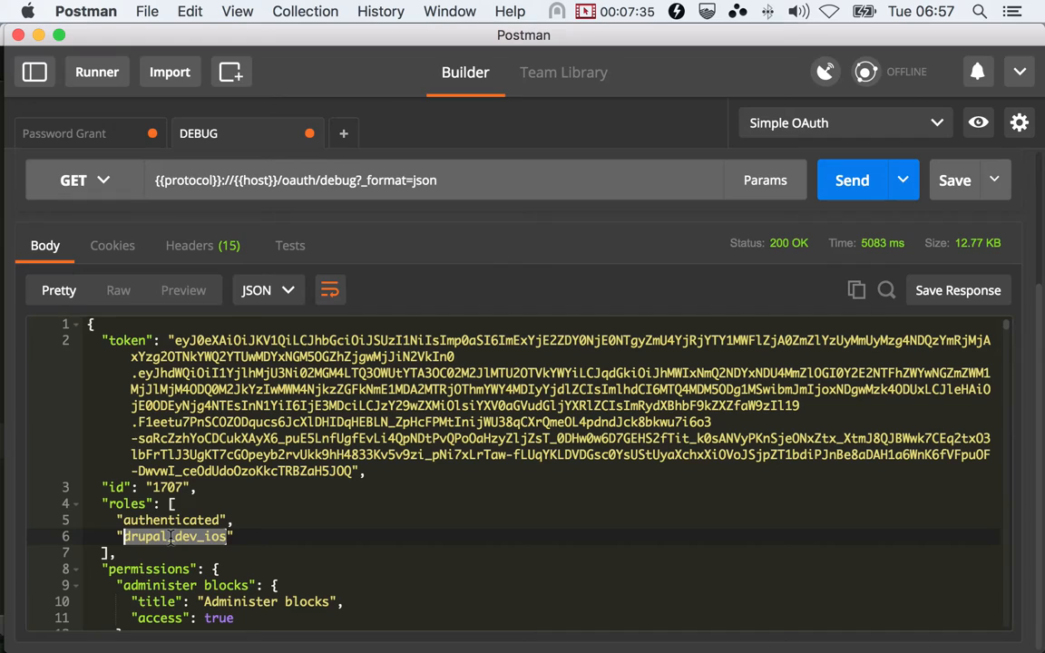
Add scope 'moderator administrator' to the Password Grant body and resend it.
click(65, 134)
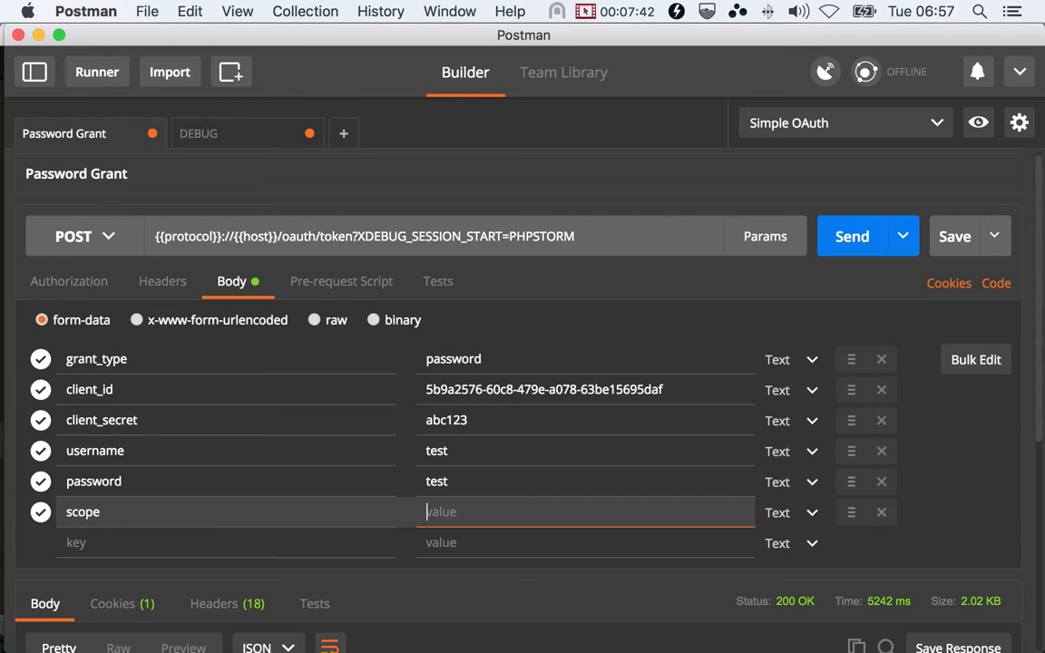
text(modera)
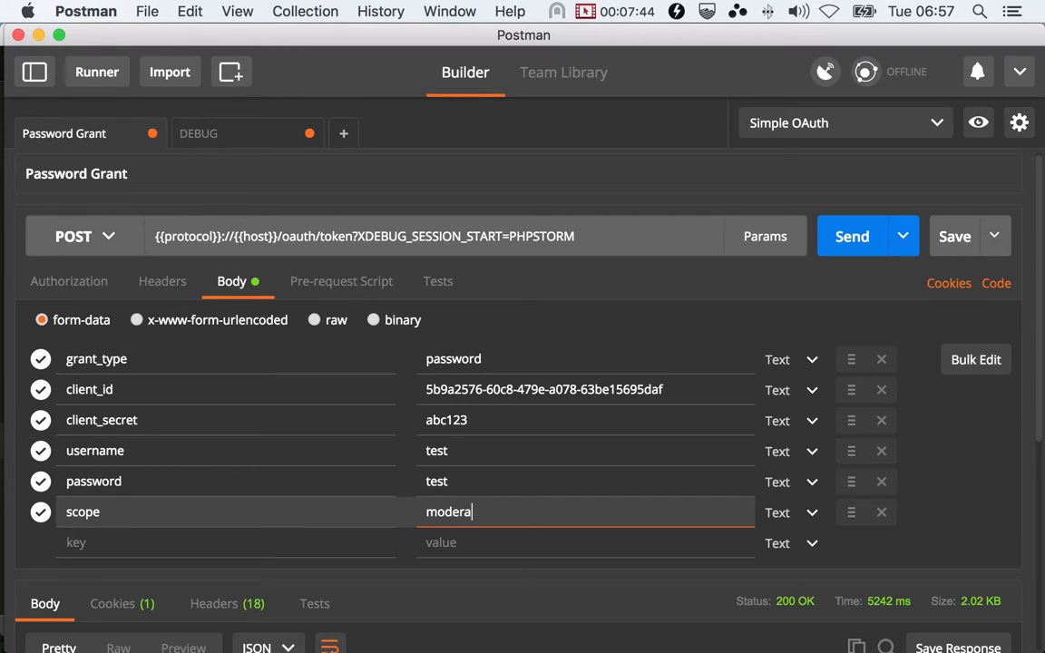
text(tor)
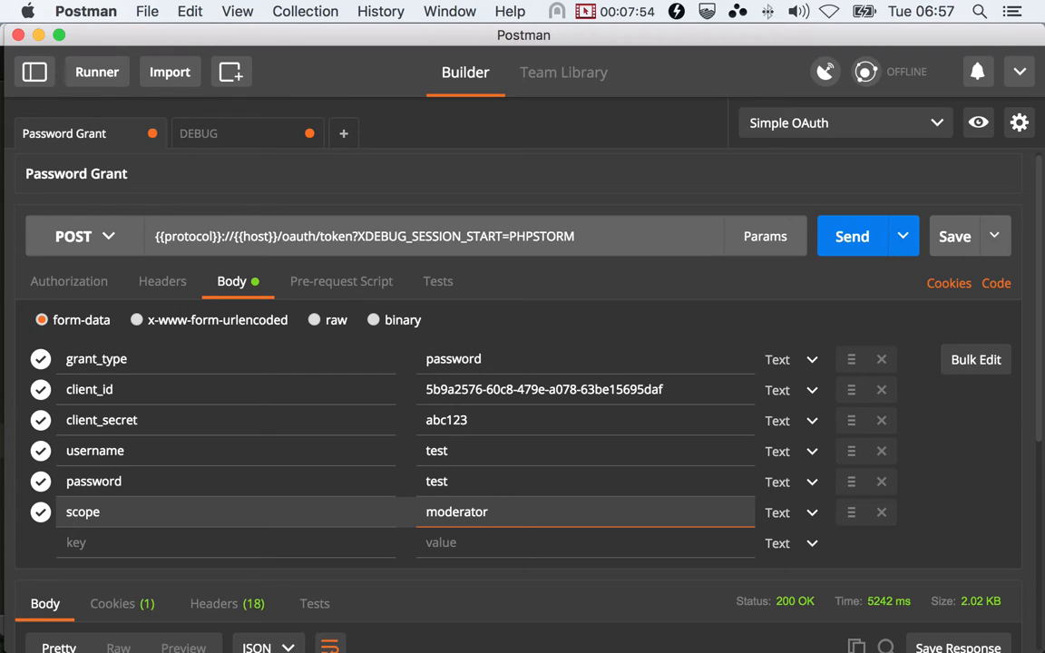
text(adminis)
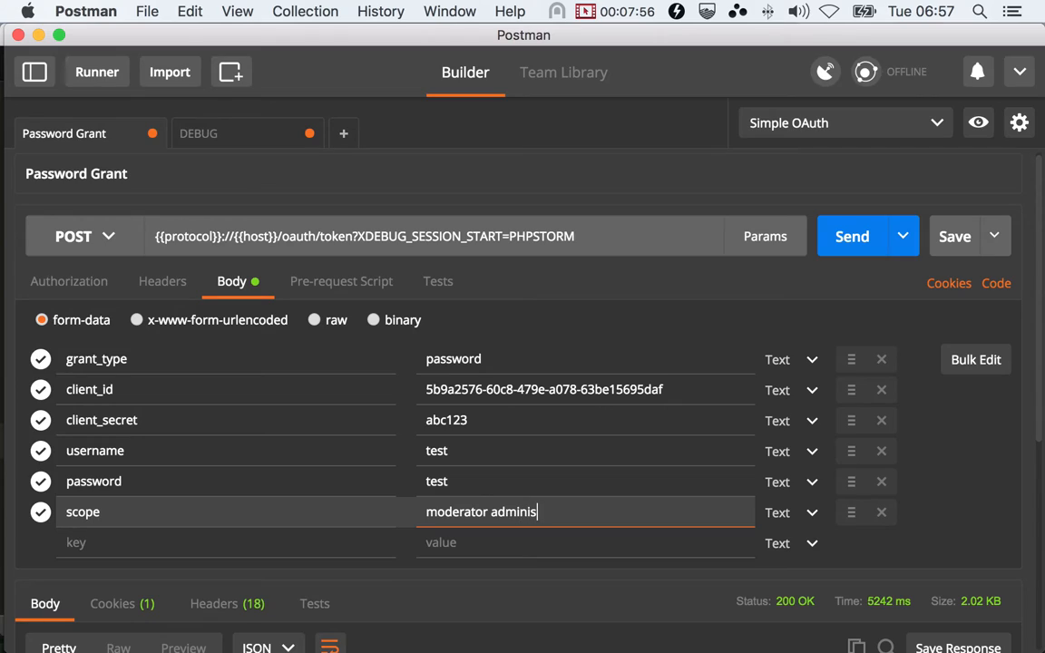
text(trator)
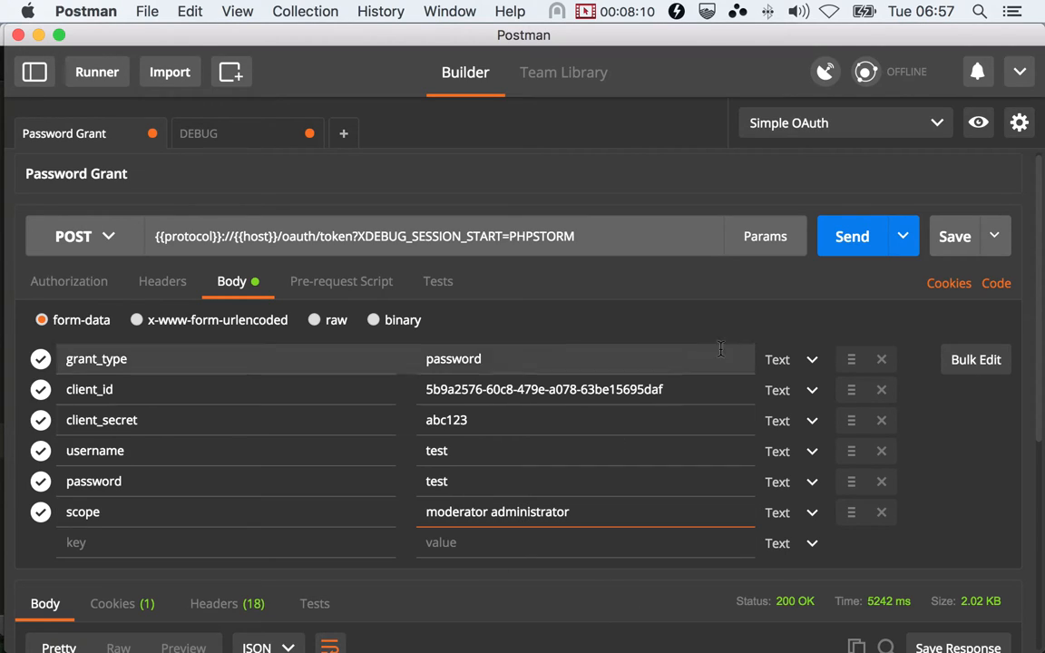
click(850, 236)
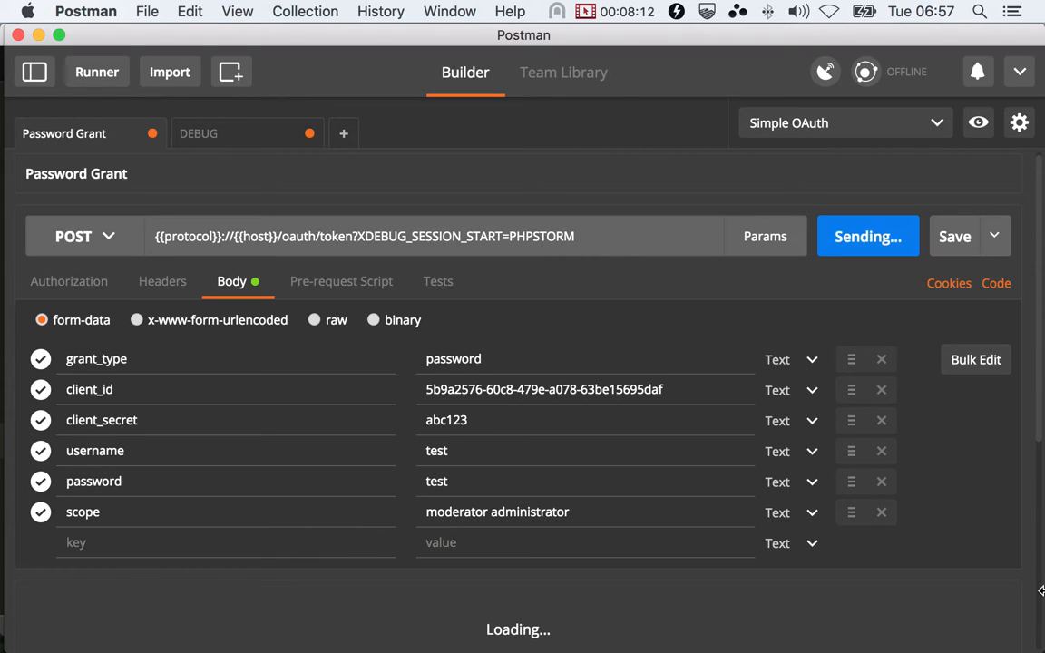
mouse_move(1026, 605)
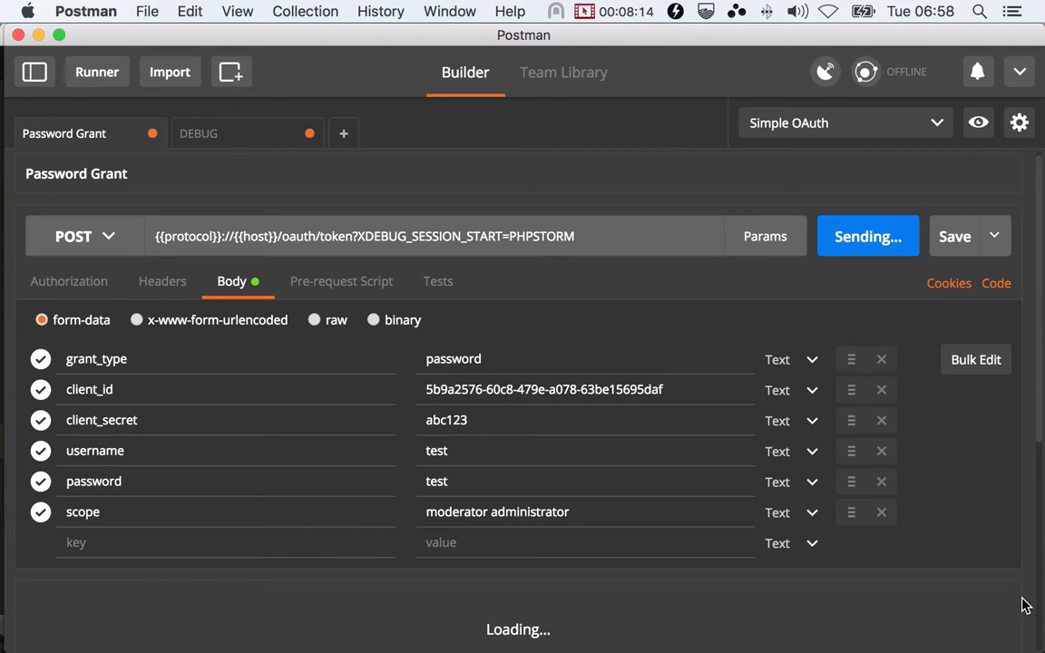
click(497, 511)
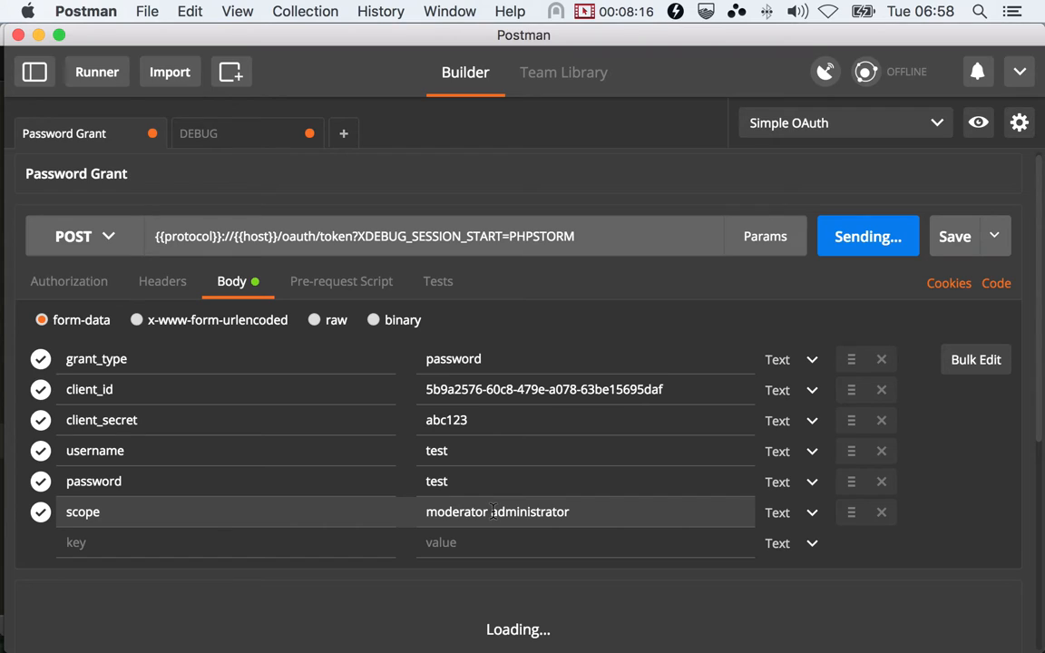
click(867, 236)
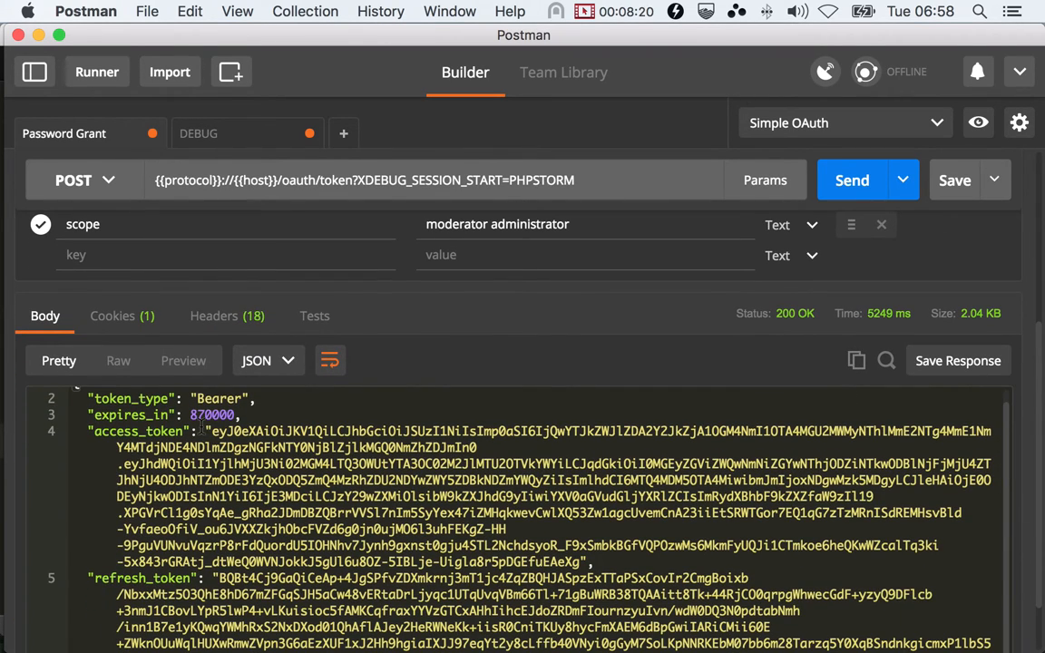
Copy the new access token and switch to the DEBUG request to resend it.
drag(212, 431, 637, 496)
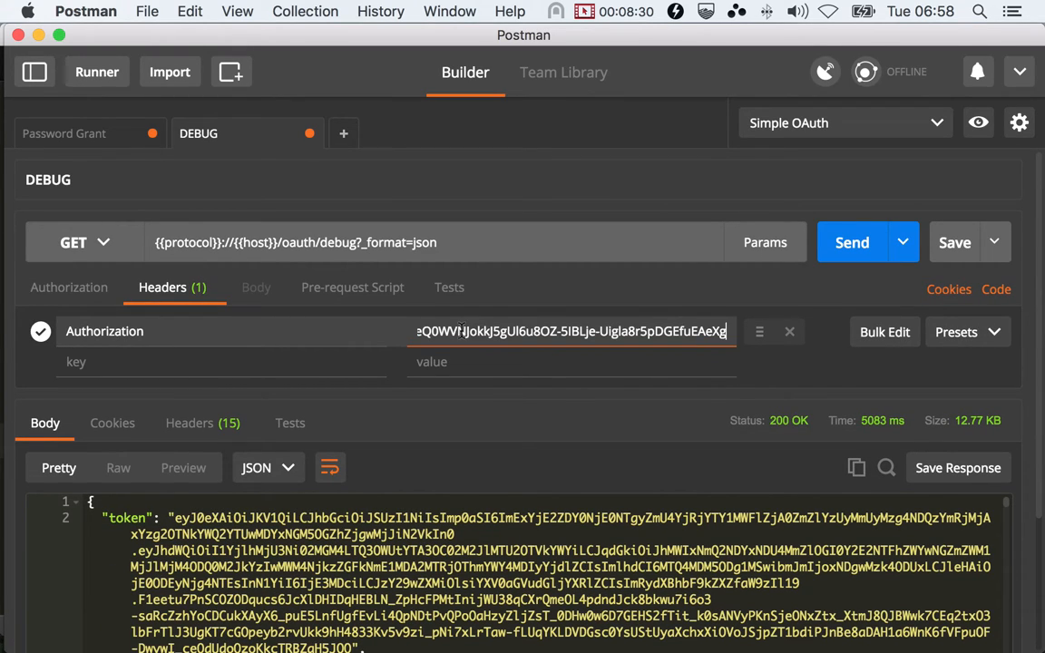
click(851, 243)
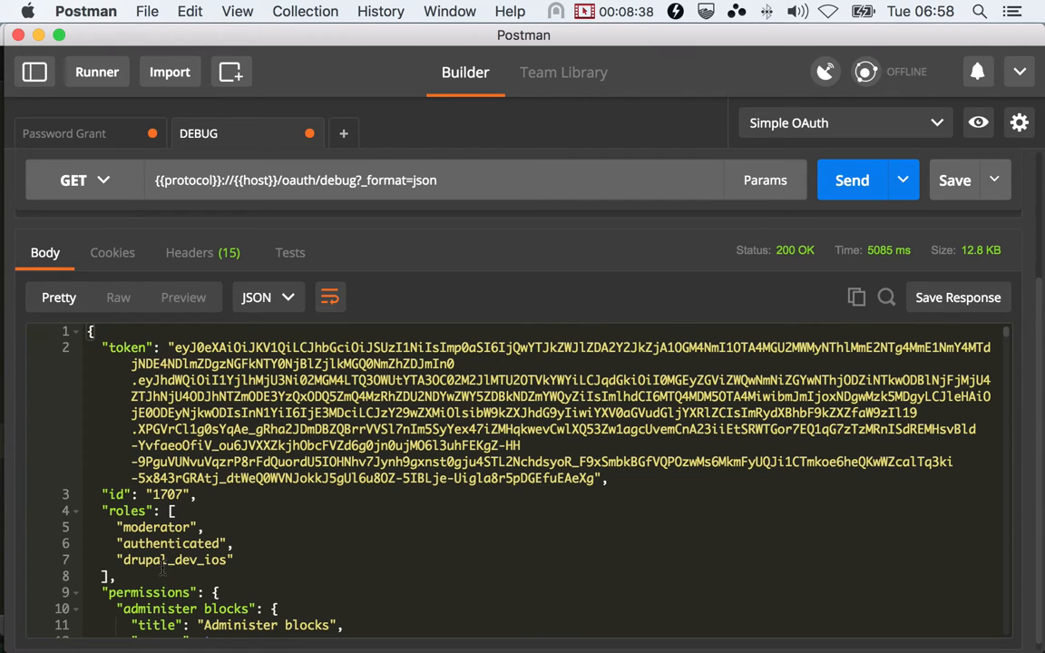
double_click(156, 527)
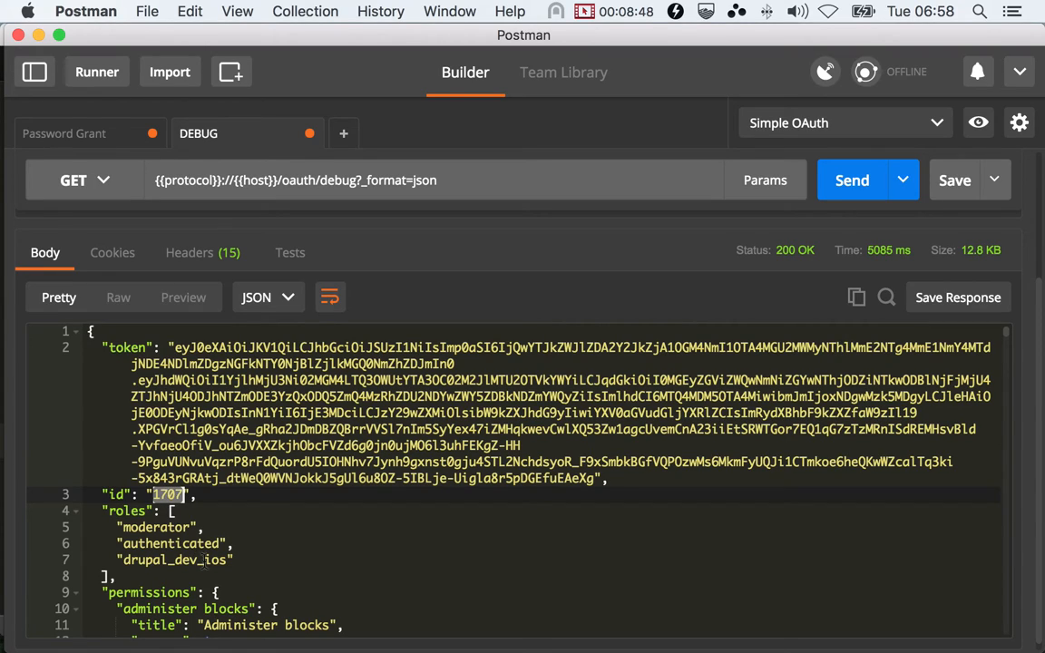
double_click(172, 543)
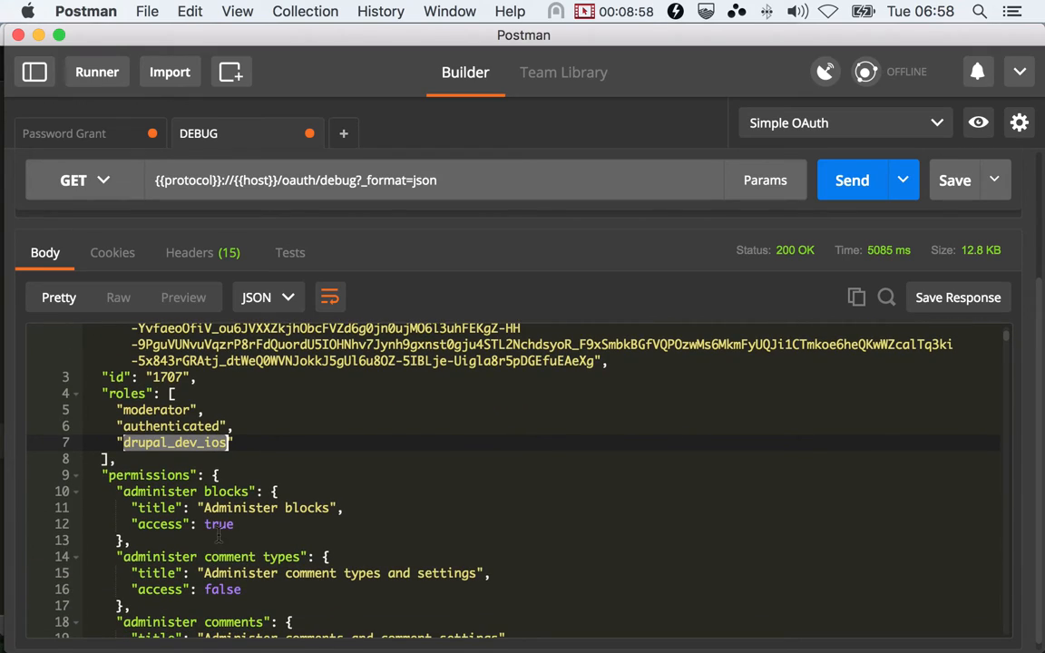
double_click(218, 524)
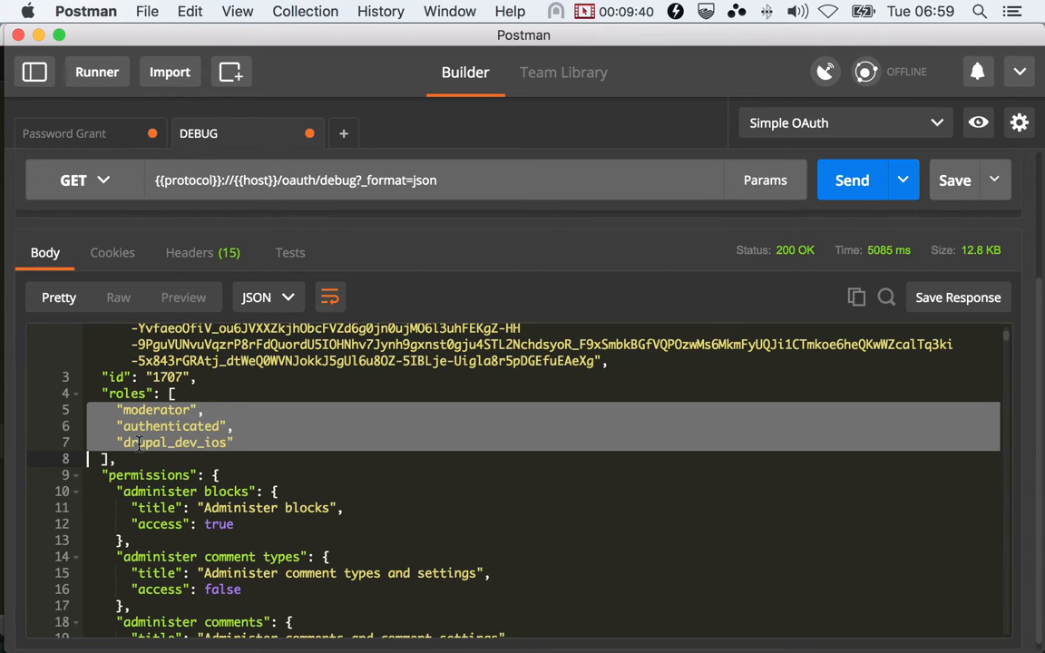
double_click(173, 443)
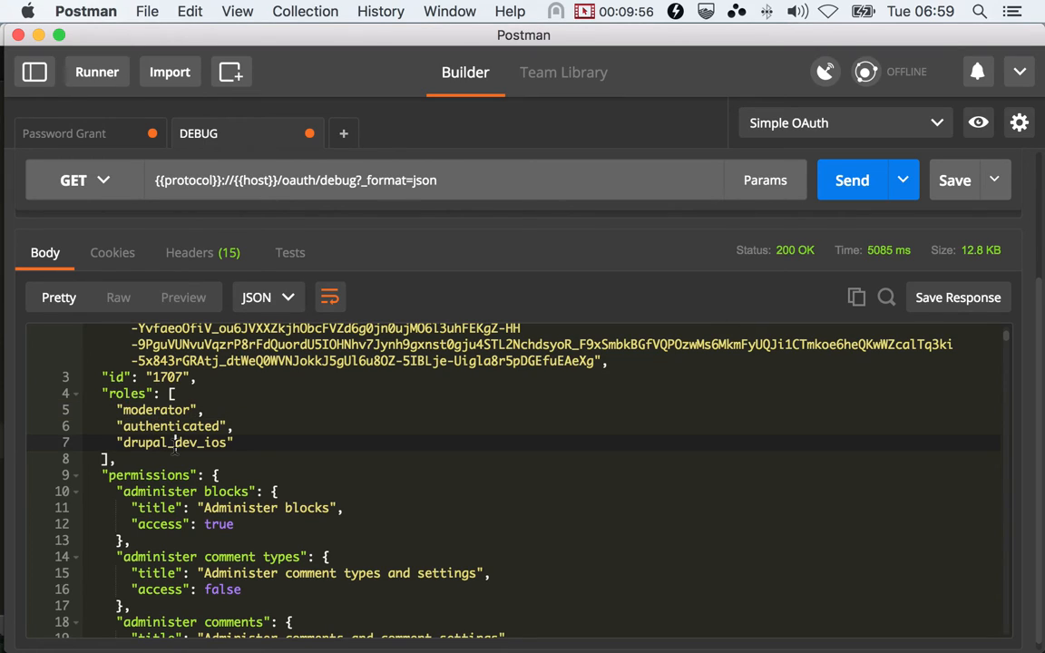
double_click(172, 442)
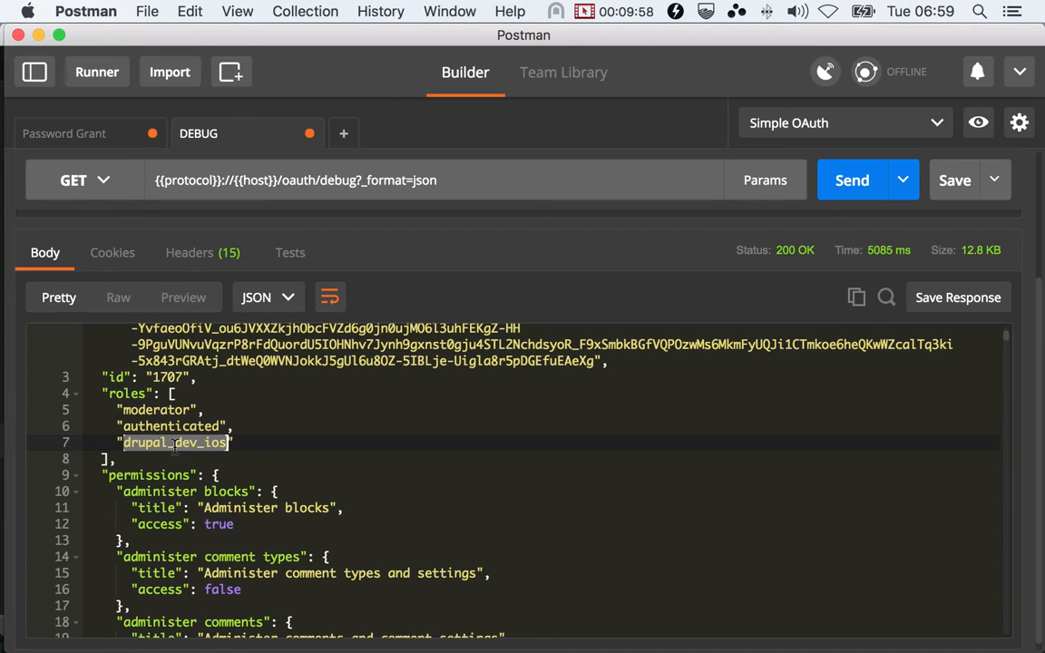